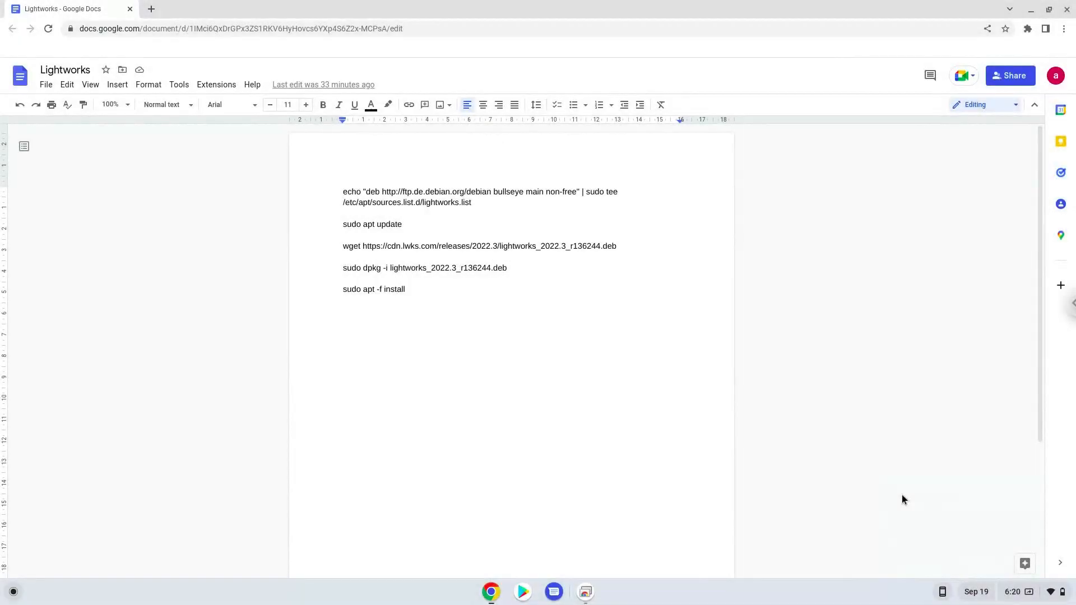
Open ChromeOS Settings and go to the Developers section under Advanced.
click(343, 192)
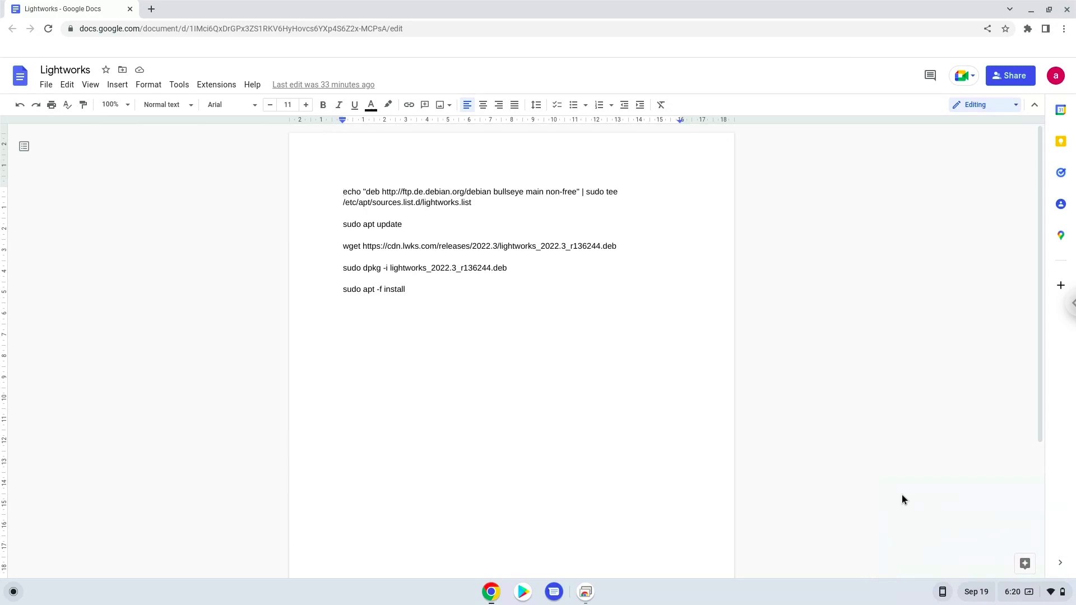
click(343, 192)
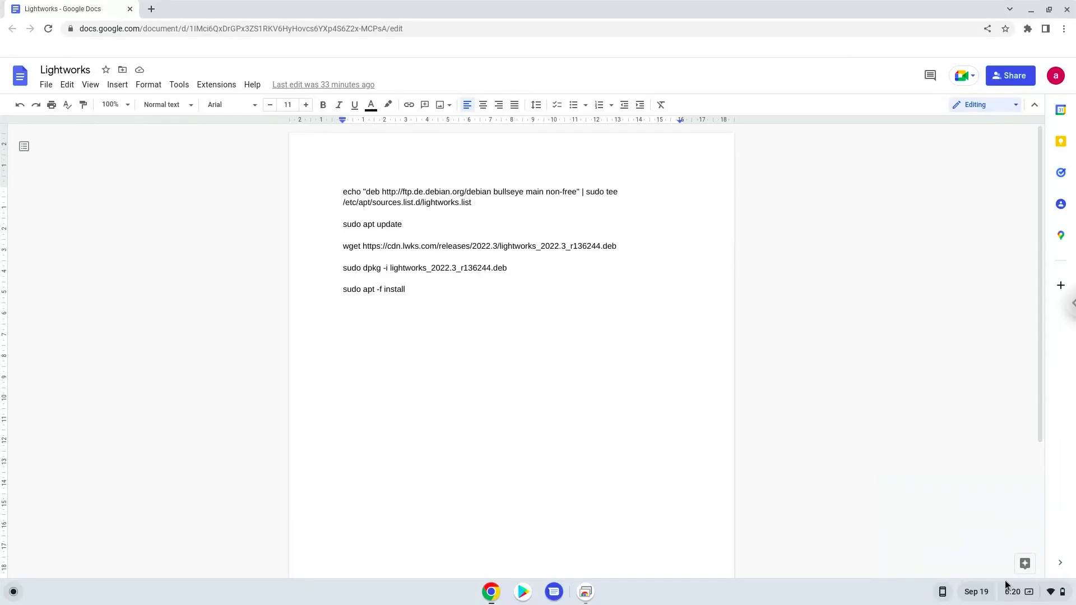
click(1049, 592)
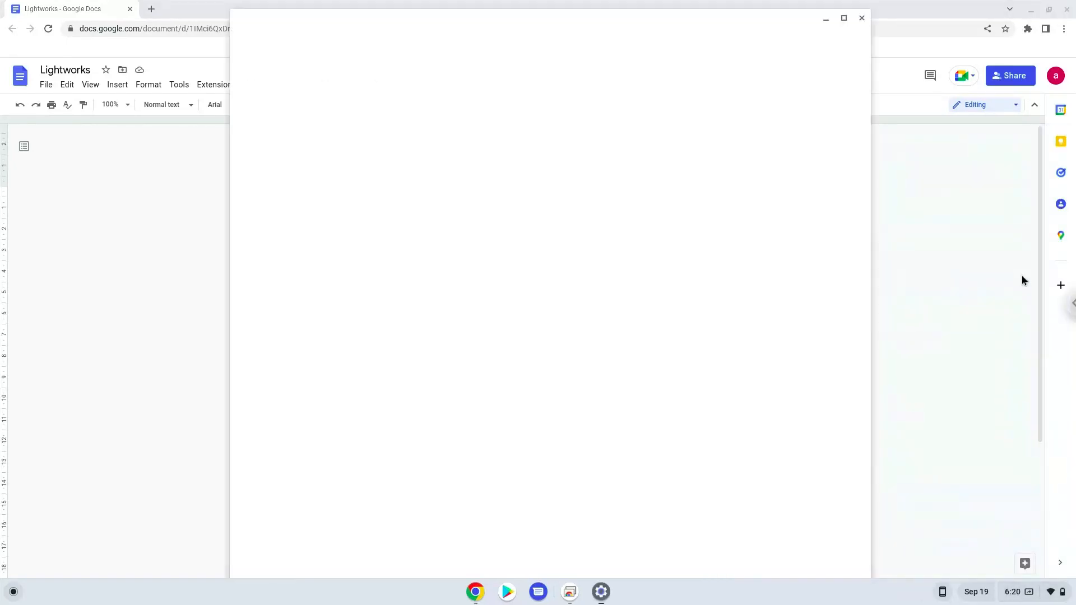
click(599, 592)
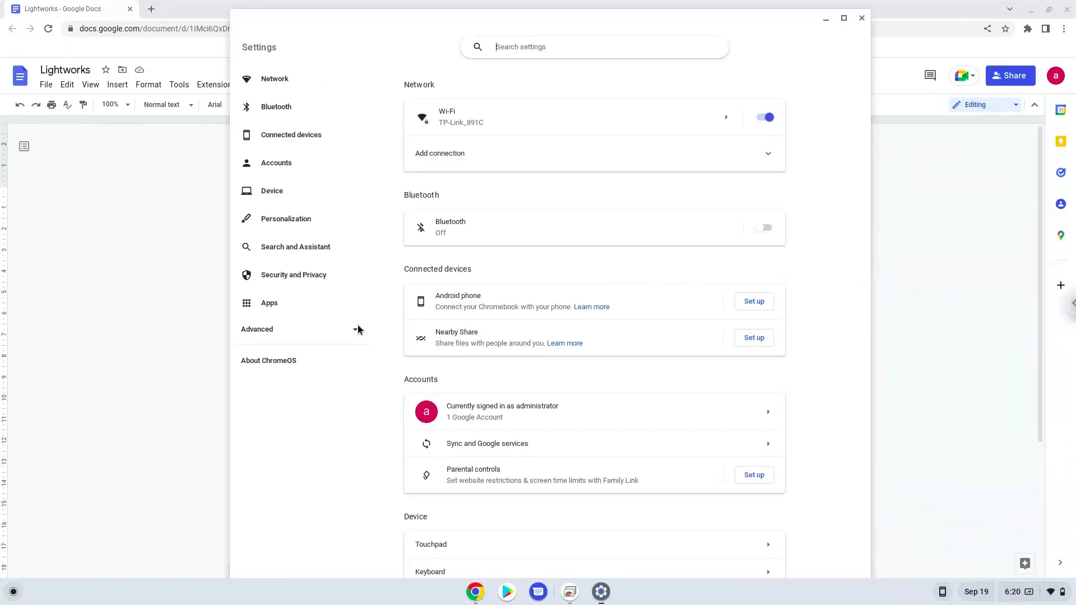
click(257, 329)
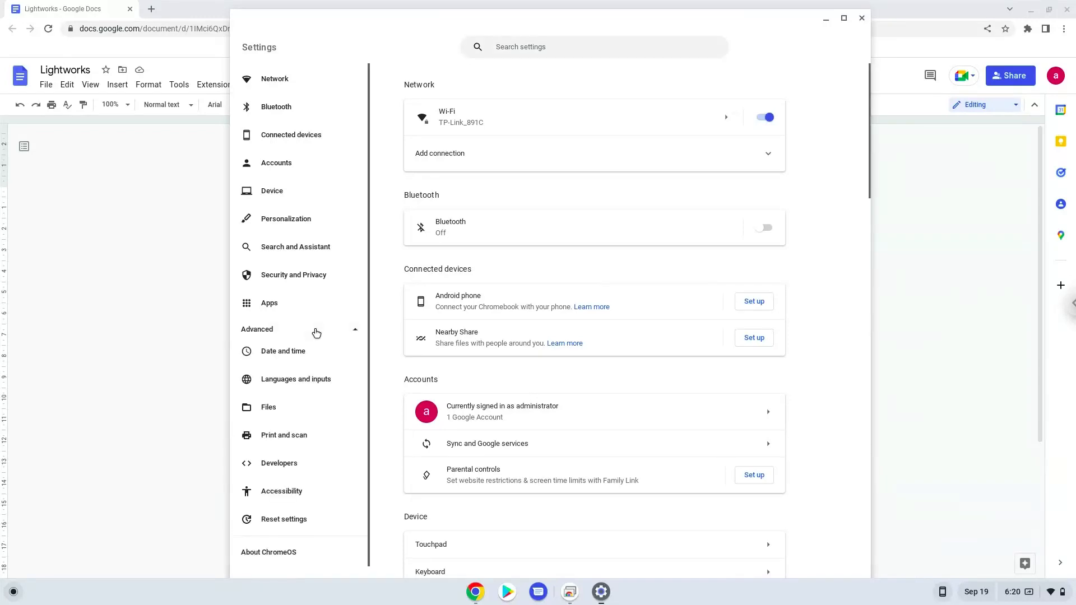
mouse_move(288, 476)
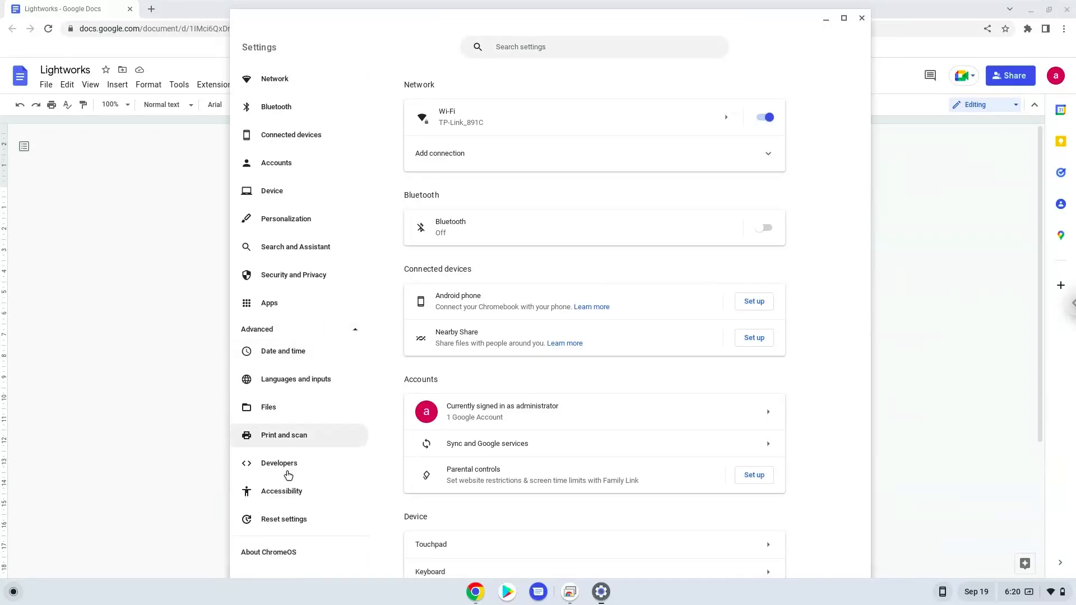
click(279, 462)
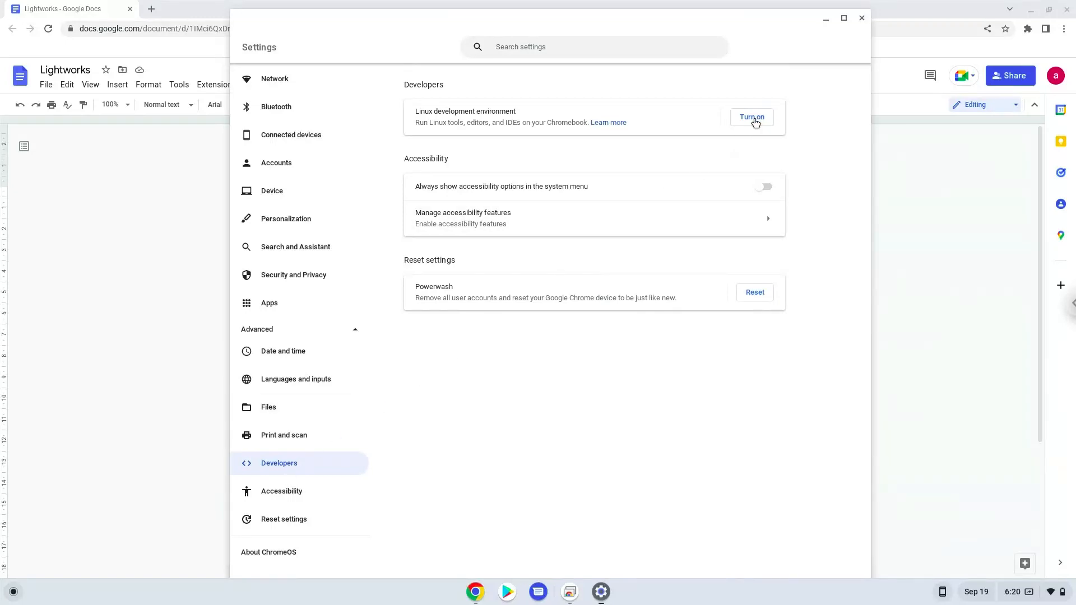
Install the Linux environment with the recommended disk size, then close the terminal that opens.
click(751, 117)
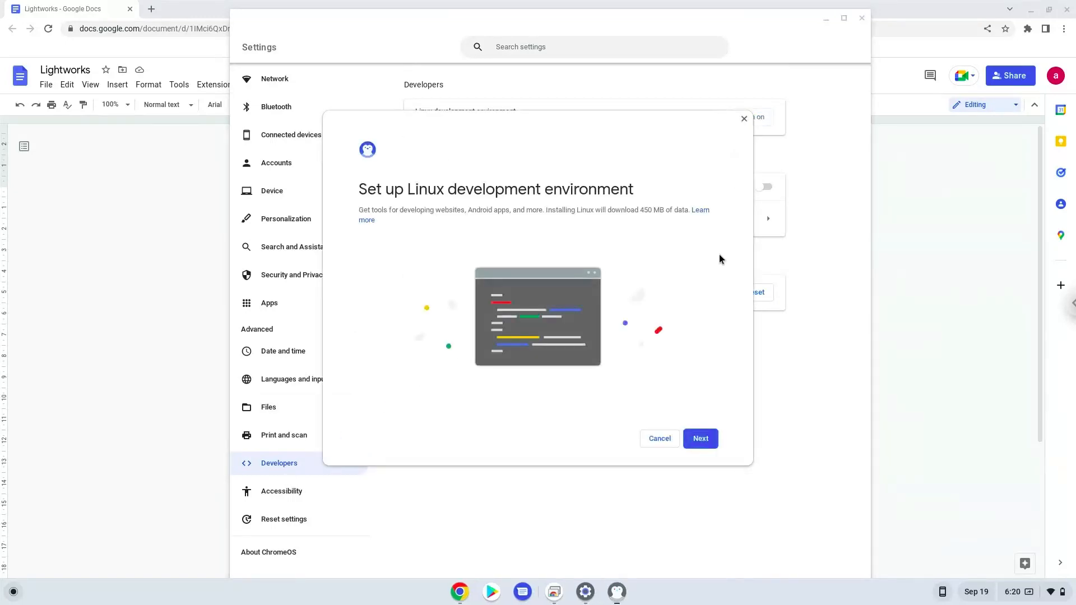
click(701, 438)
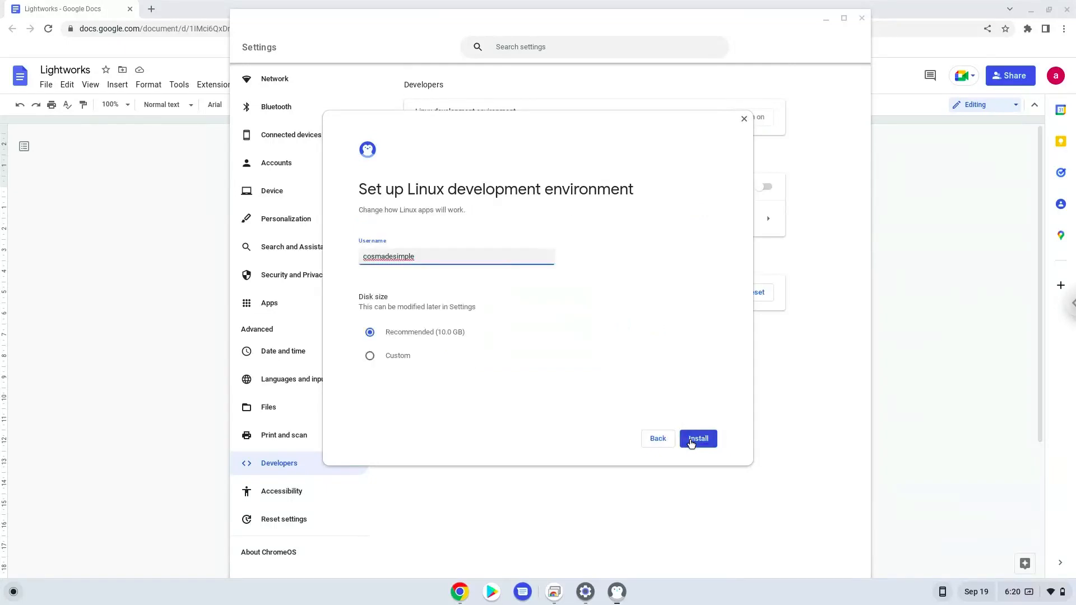
click(698, 438)
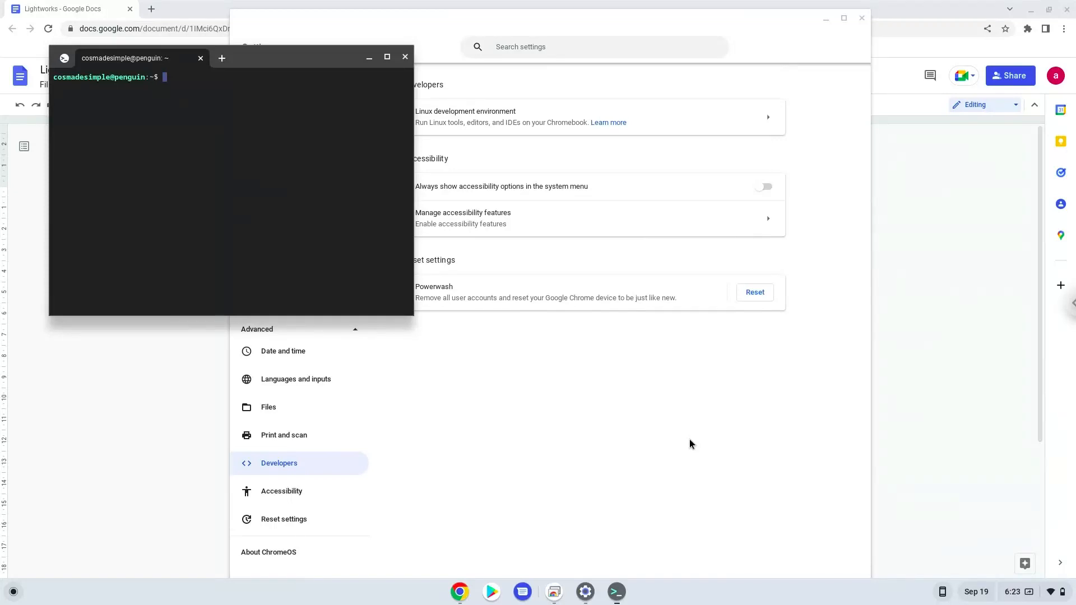
mouse_move(595, 279)
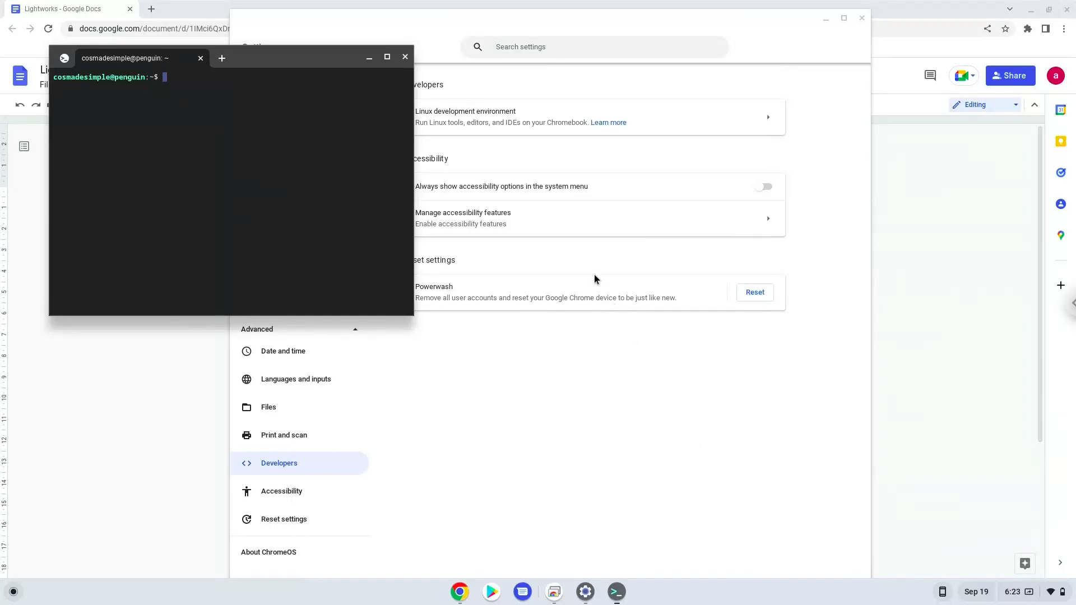
click(404, 56)
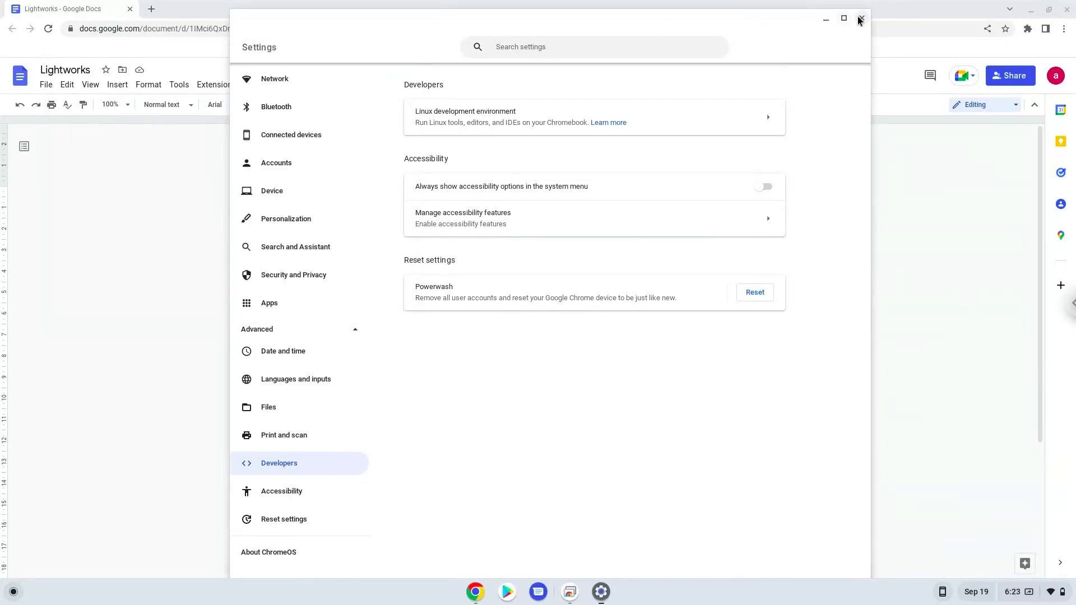
Copy the Debian non-free repository command from Docs and run it in the penguin Terminal.
click(860, 18)
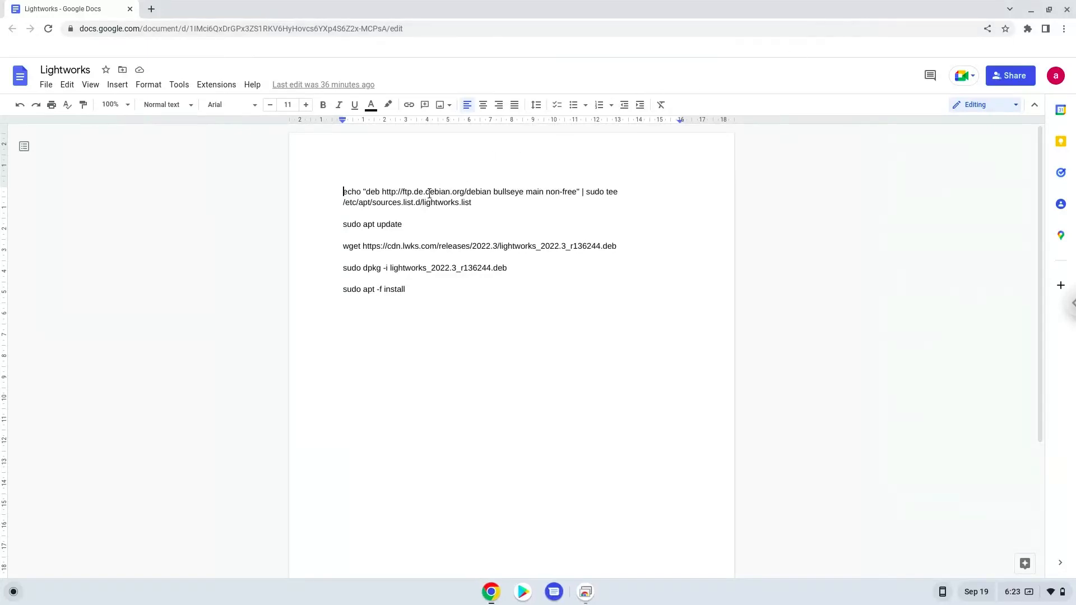
right_click(428, 196)
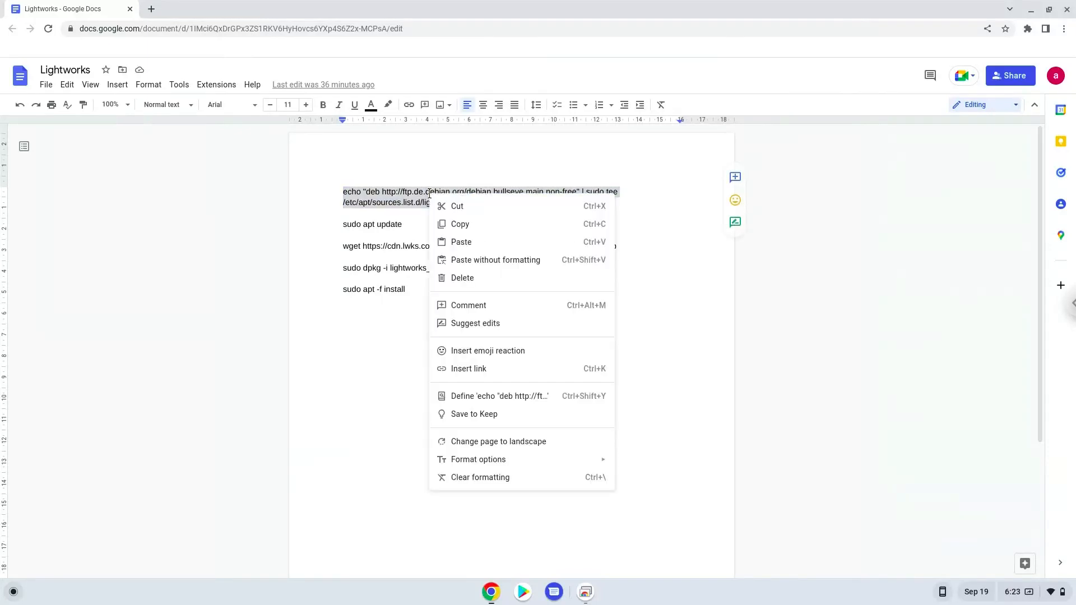
click(441, 229)
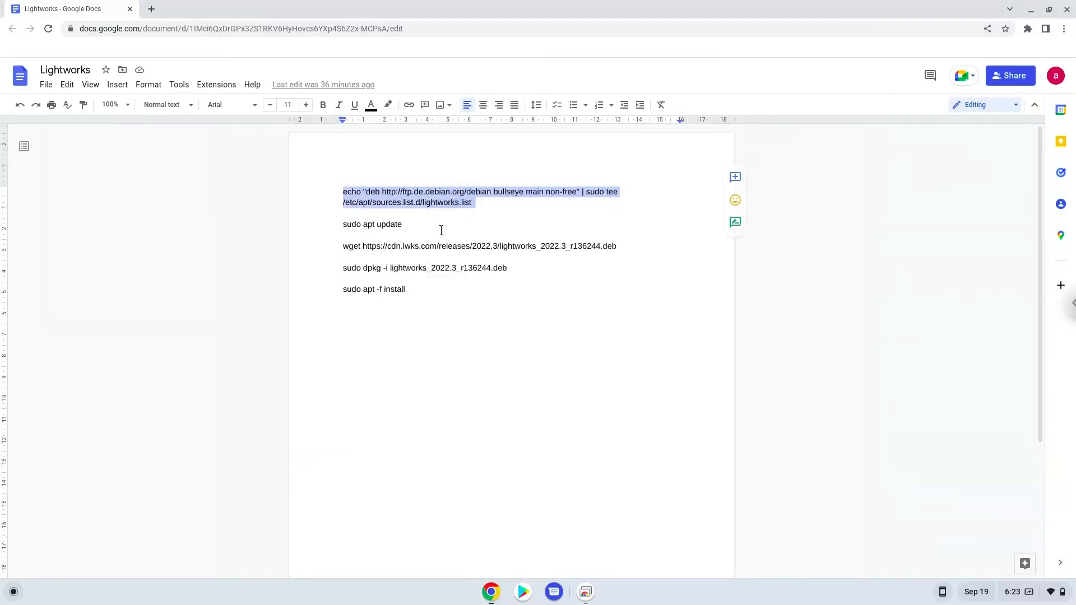
click(11, 592)
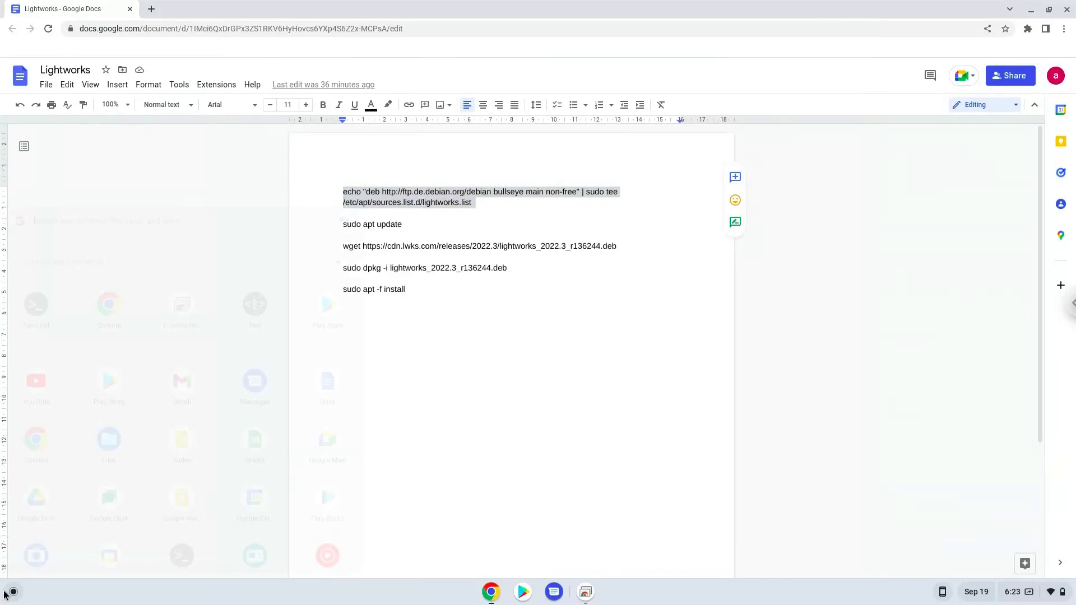
text(te)
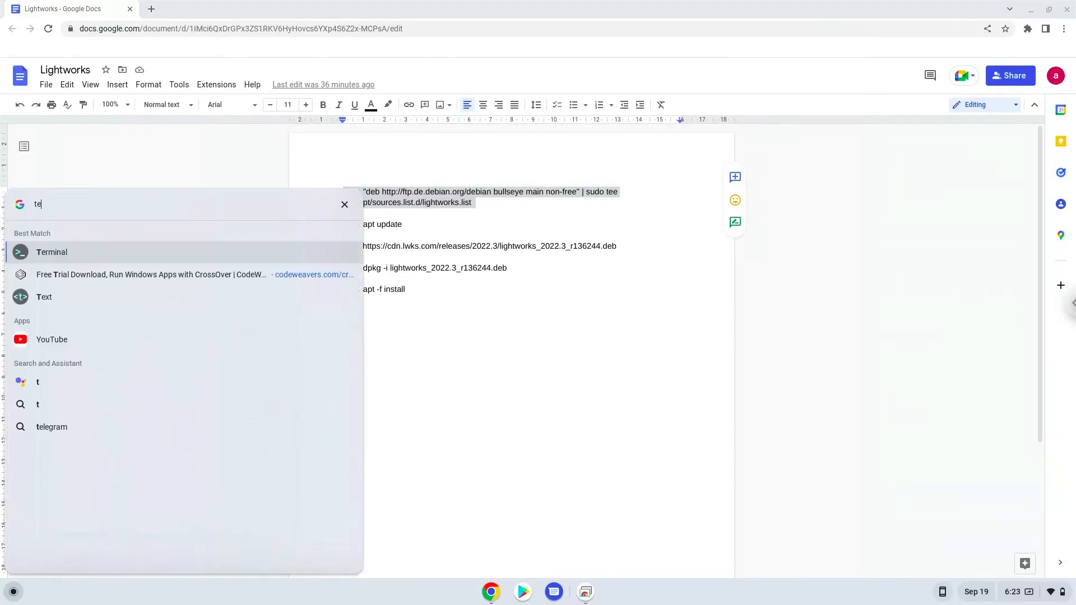
text(rminal)
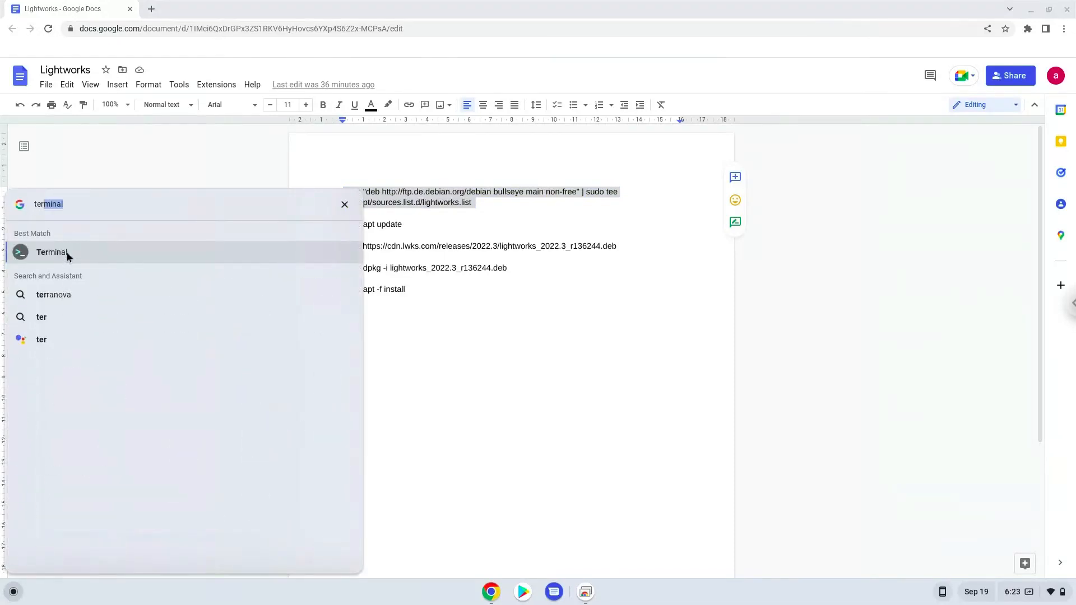
click(52, 251)
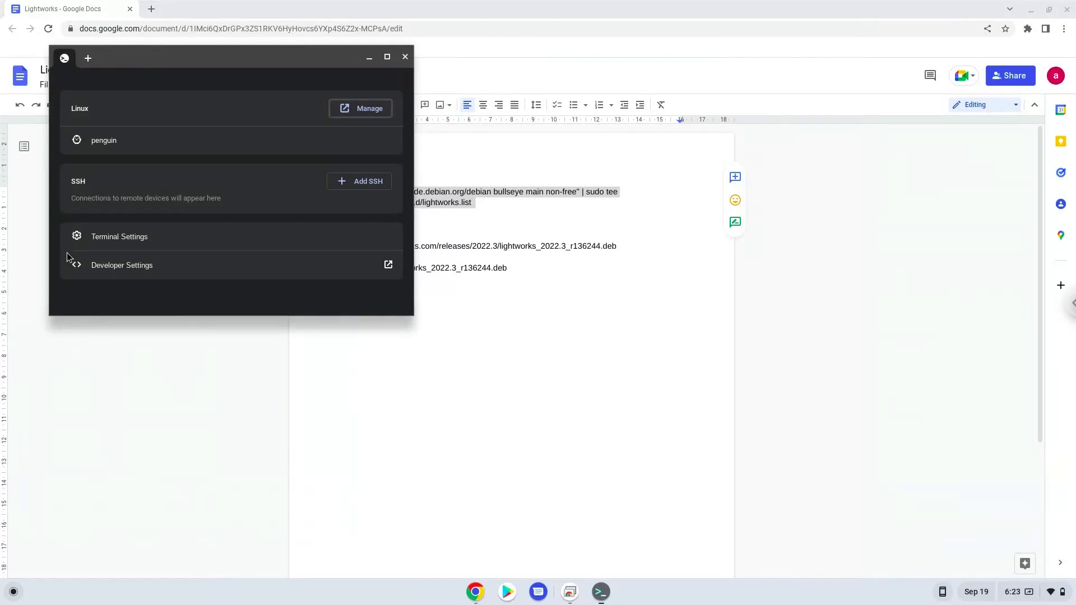
mouse_move(196, 141)
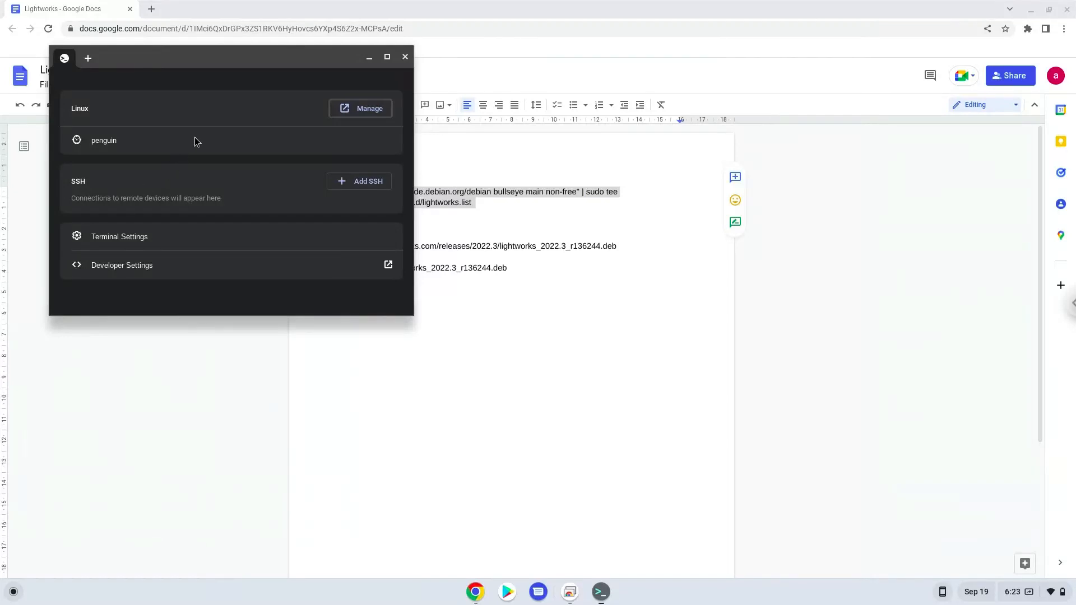
click(104, 140)
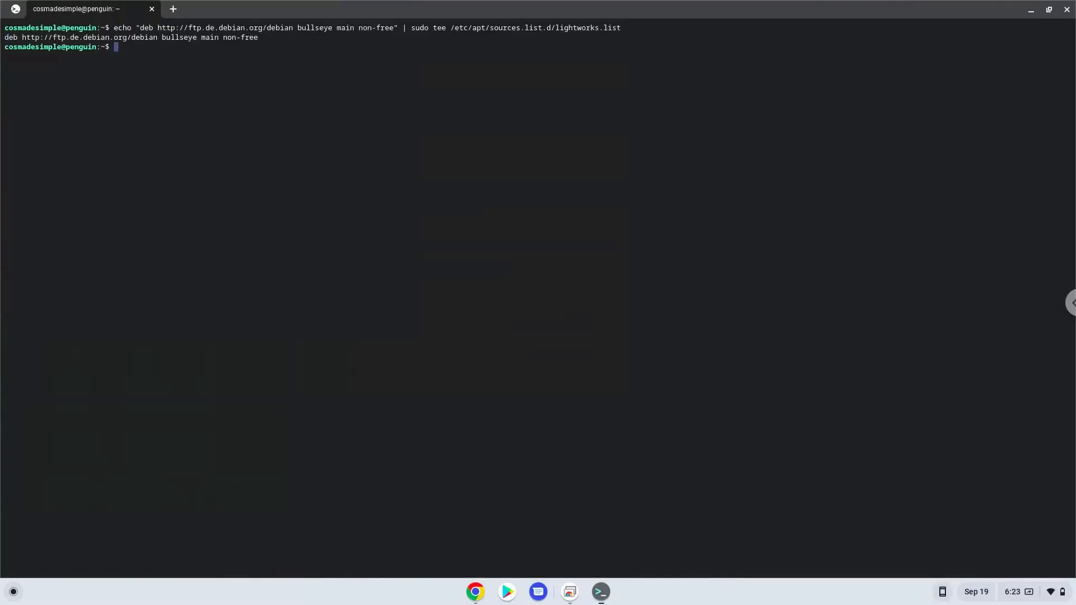
mouse_move(461, 560)
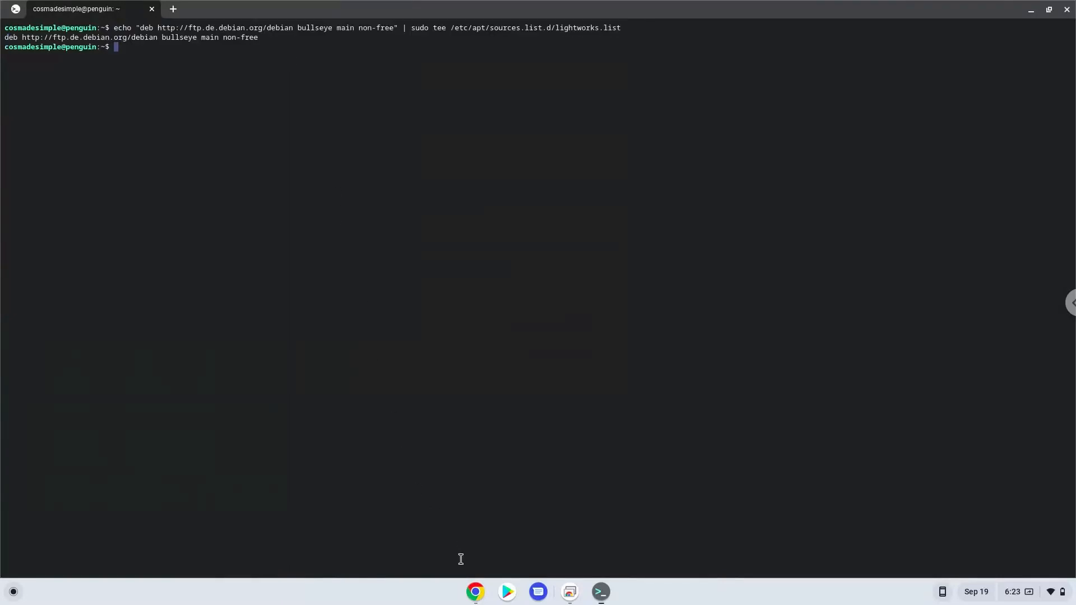
Copy 'sudo apt update' from the doc, run it in the terminal, and return to Docs.
click(474, 592)
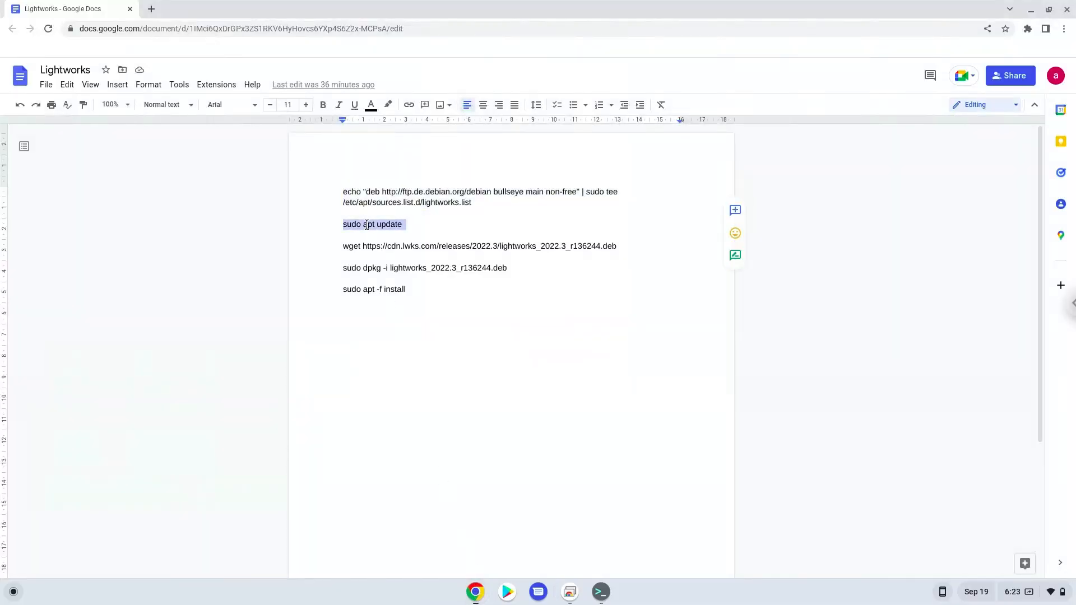
right_click(373, 224)
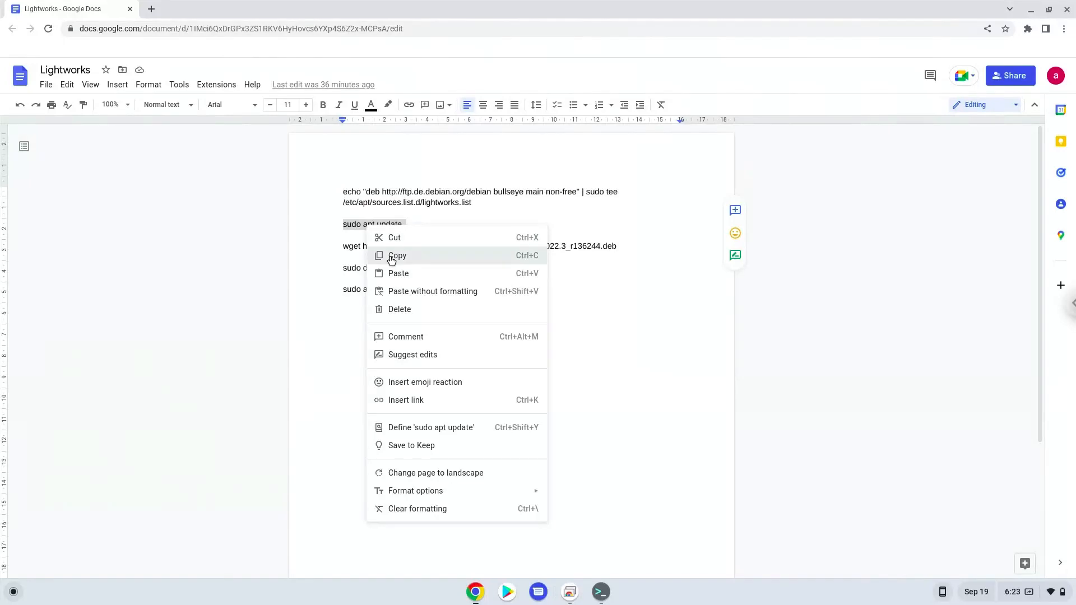
click(397, 256)
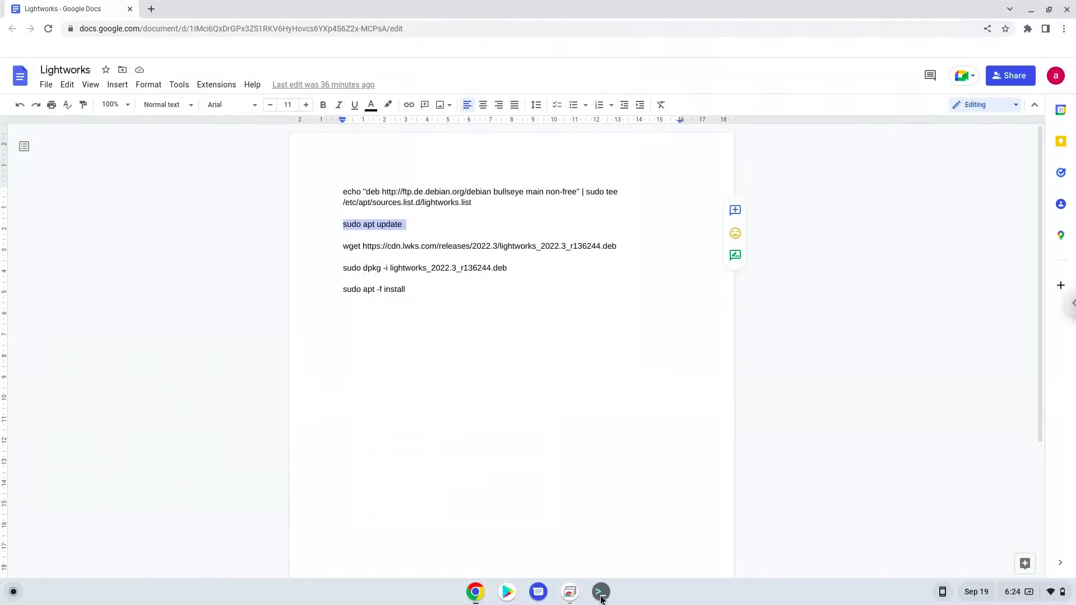
click(600, 592)
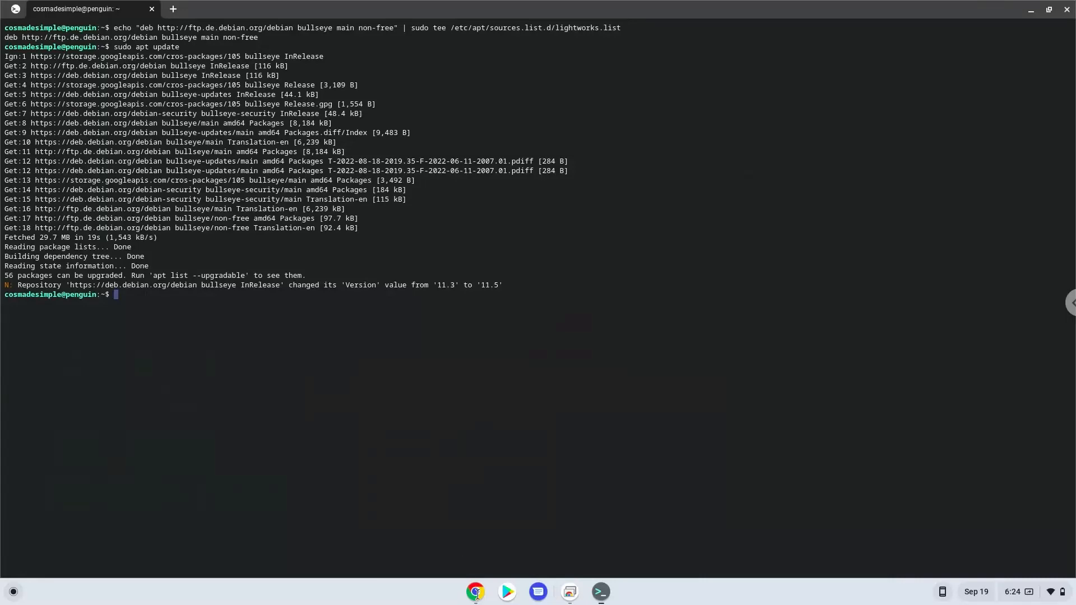
click(475, 592)
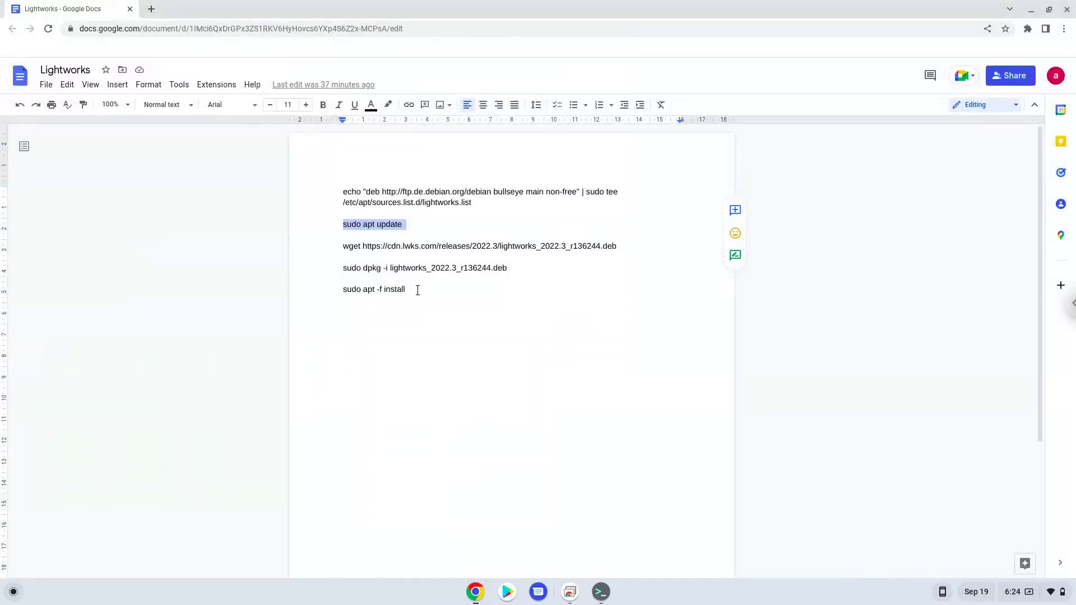
Copy the Lightworks 2022.3 wget download line and run it in the terminal.
click(418, 246)
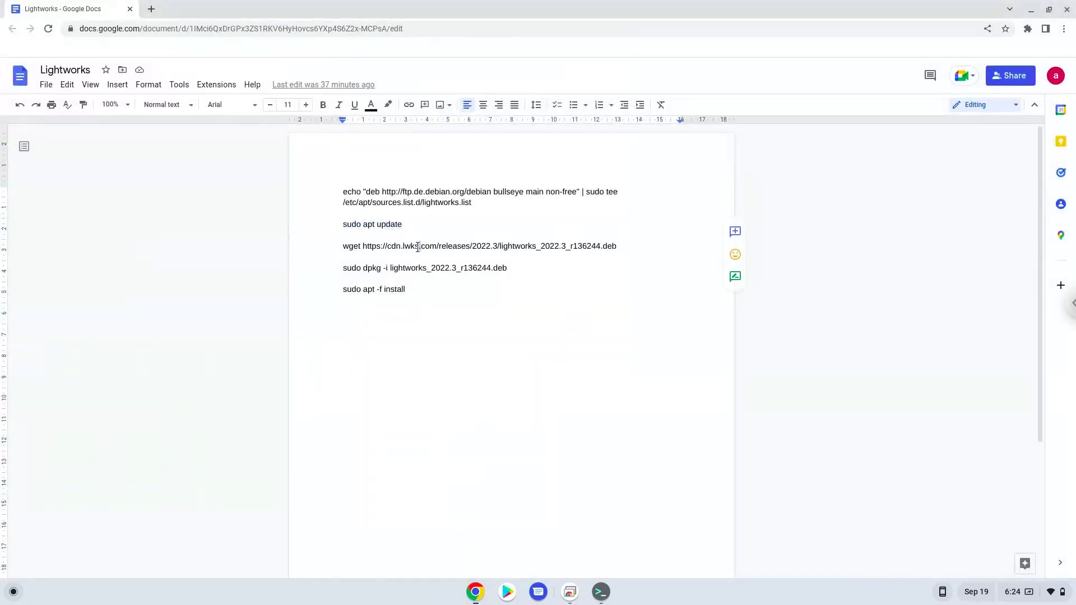
triple_click(479, 246)
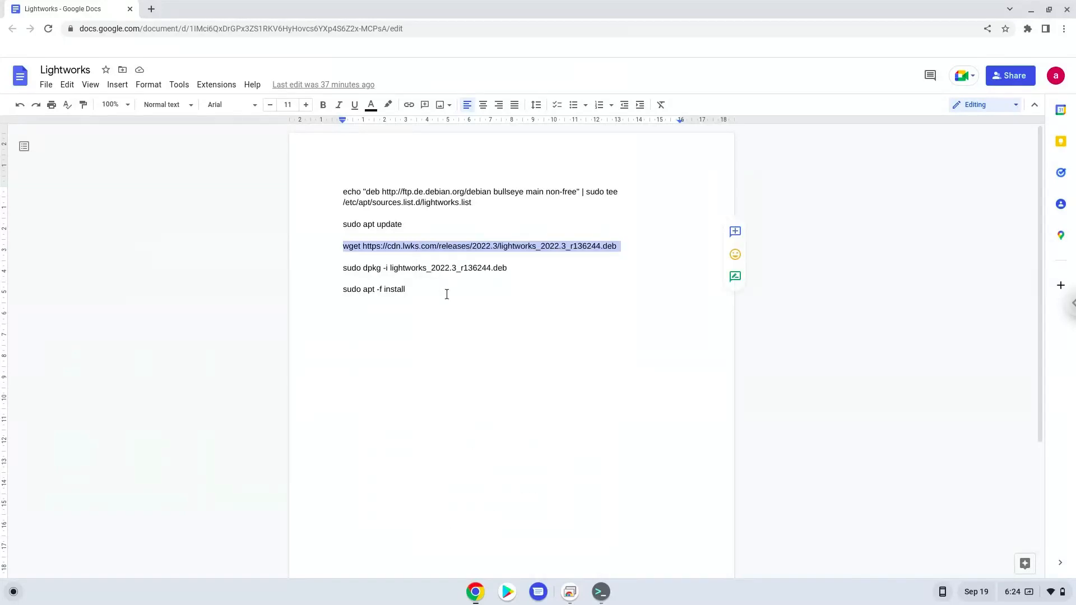
click(600, 591)
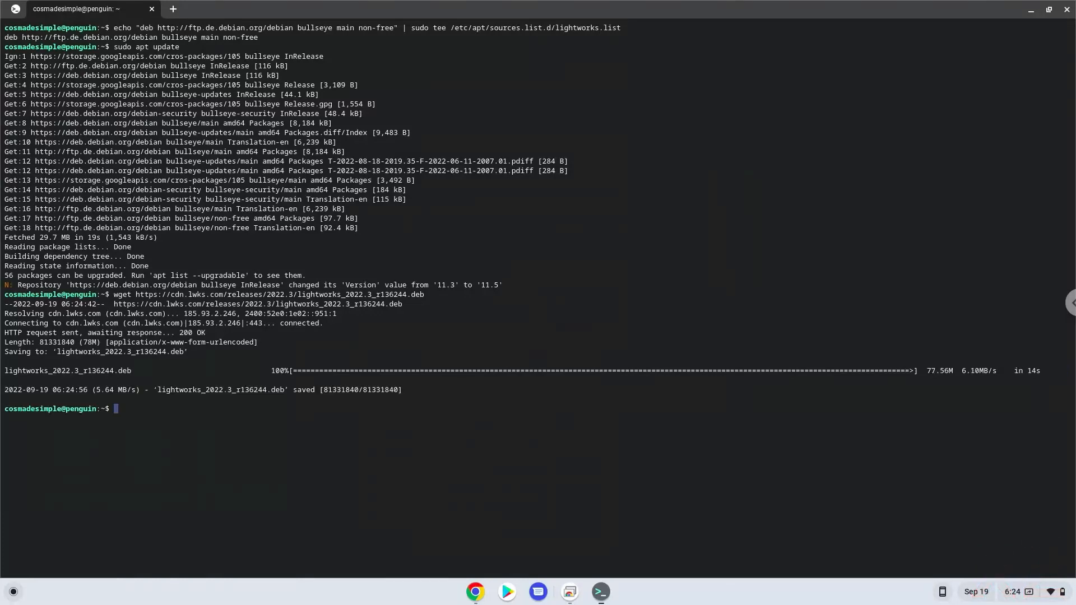
mouse_move(477, 570)
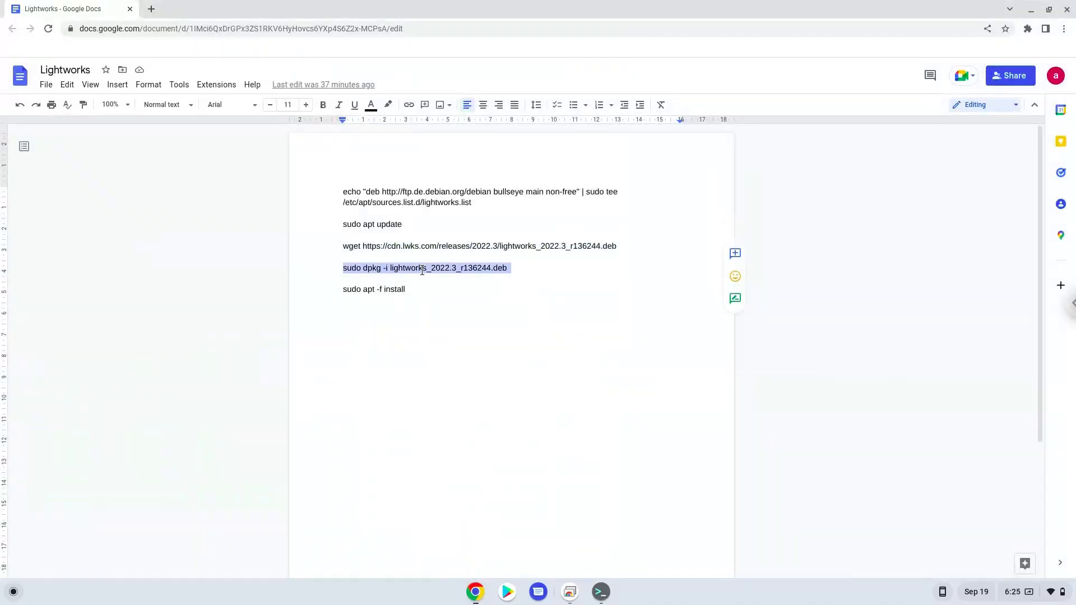
mouse_move(454, 323)
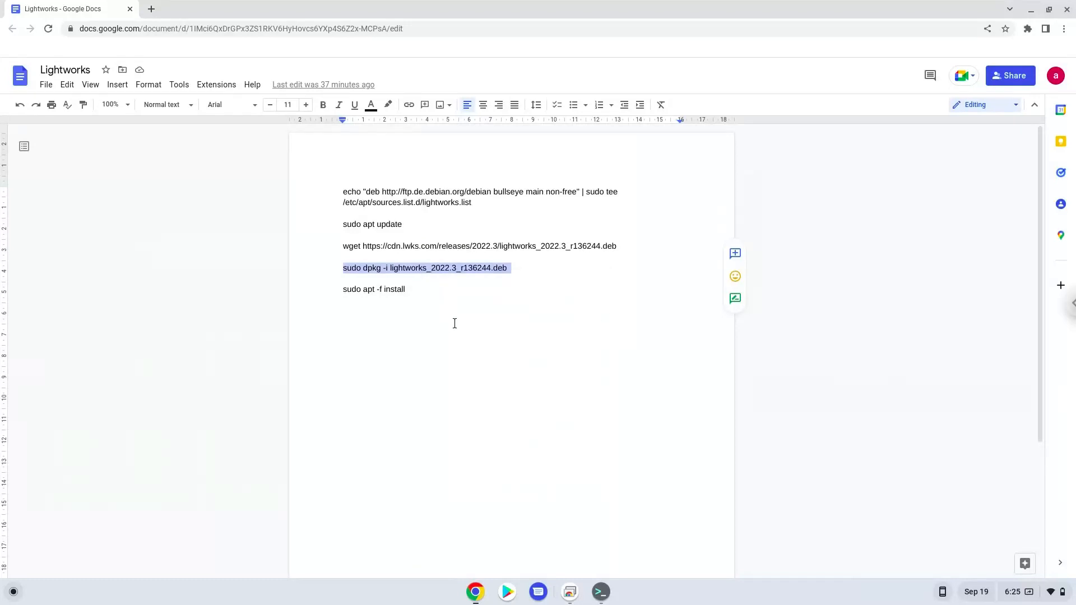
Run 'sudo dpkg -i lightworks_2022.3_r136244.deb' in the terminal.
click(600, 592)
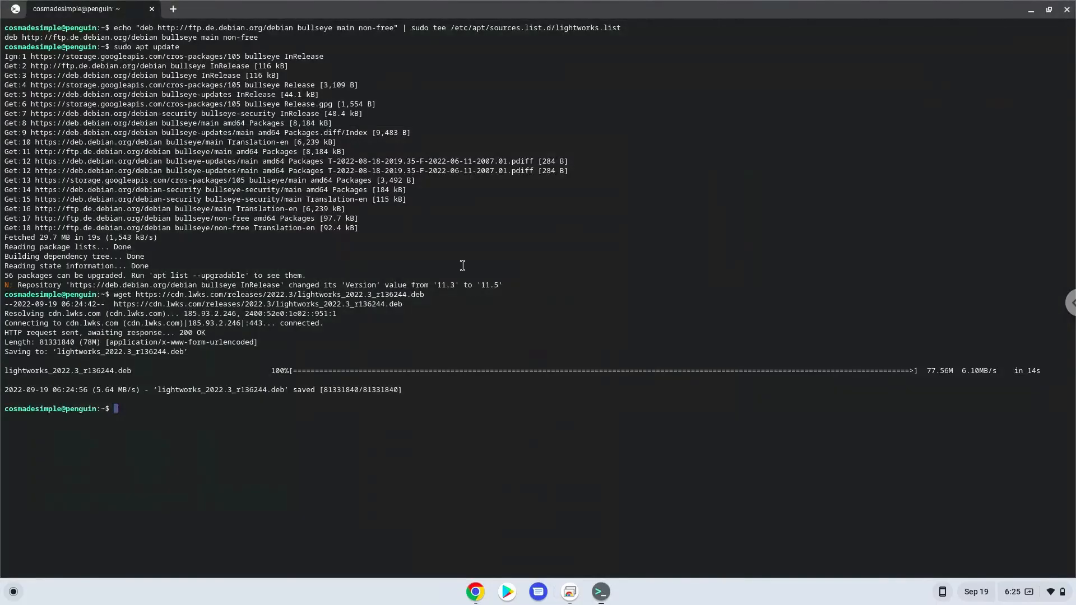
key(Return)
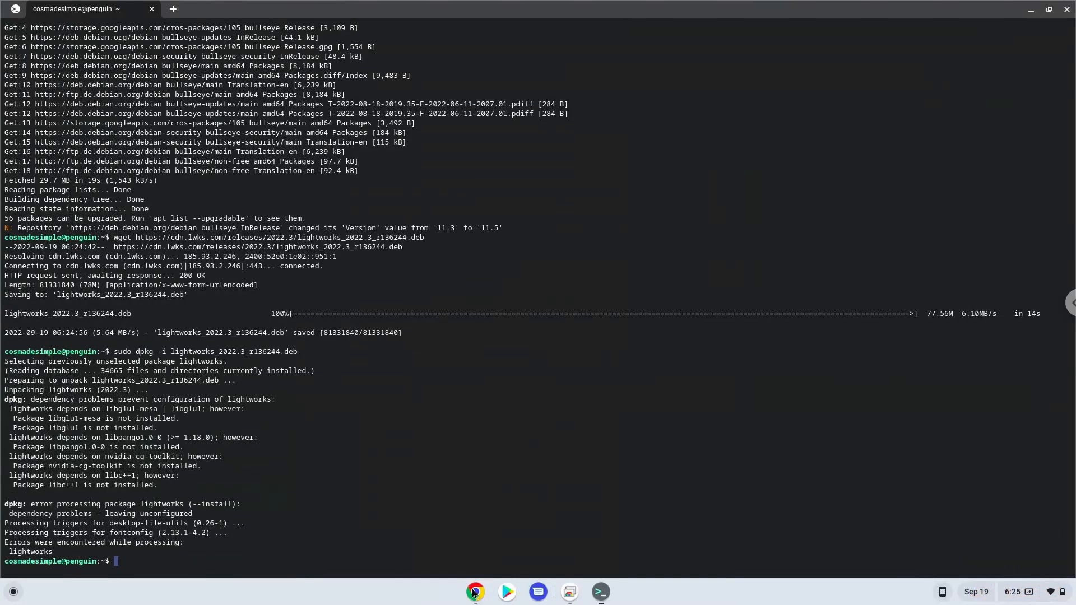
Get 'sudo apt -f install' from the doc and run it in the terminal.
click(474, 592)
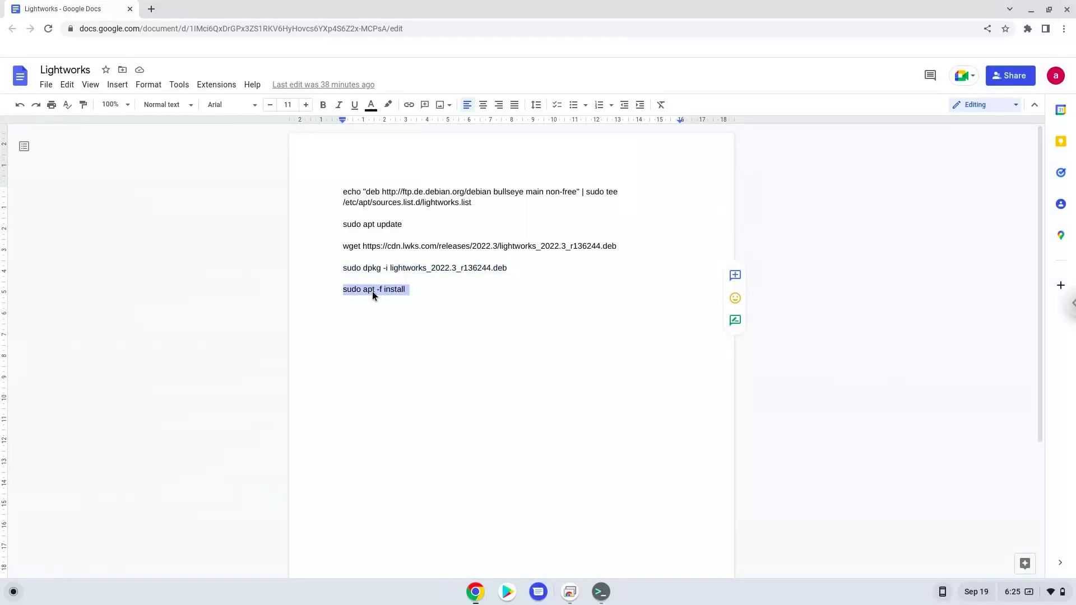
mouse_move(513, 517)
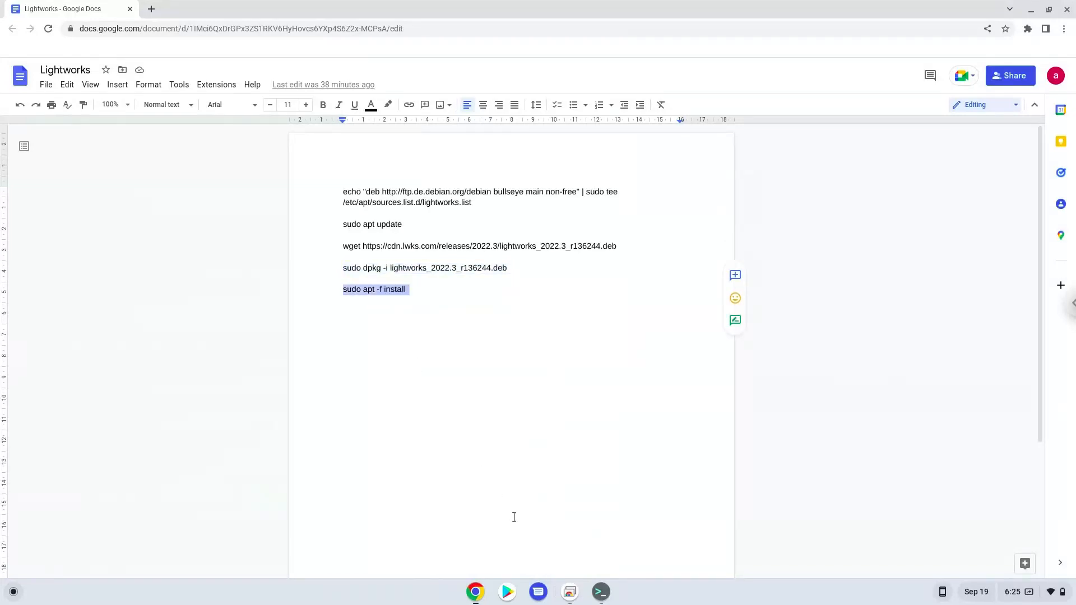
click(598, 592)
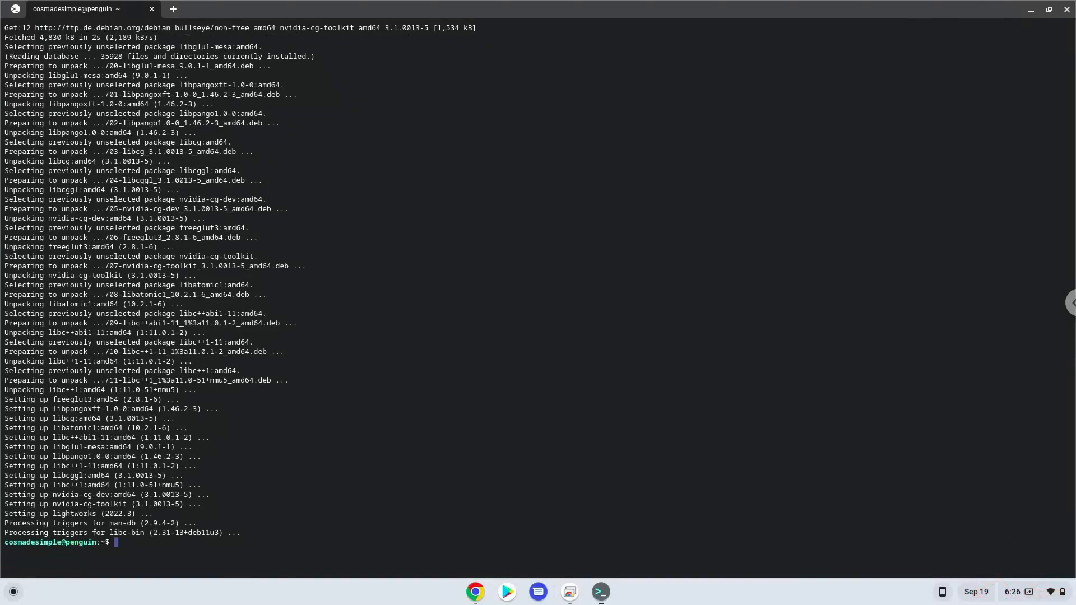
mouse_move(897, 147)
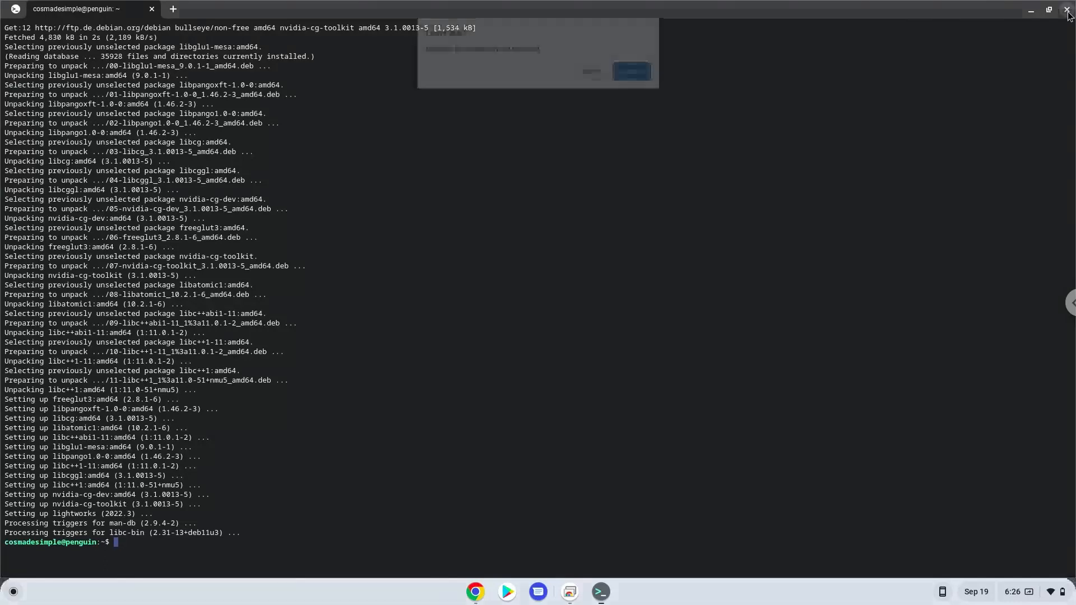
Close the Linux terminal, confirming Leave, and open the ChromeOS launcher.
click(1068, 10)
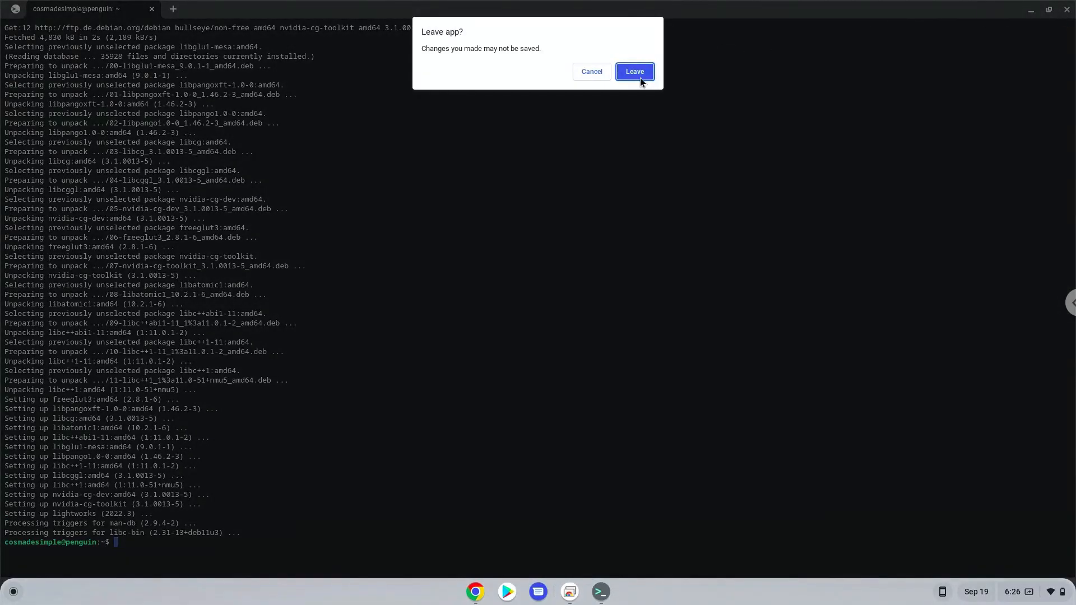
click(633, 71)
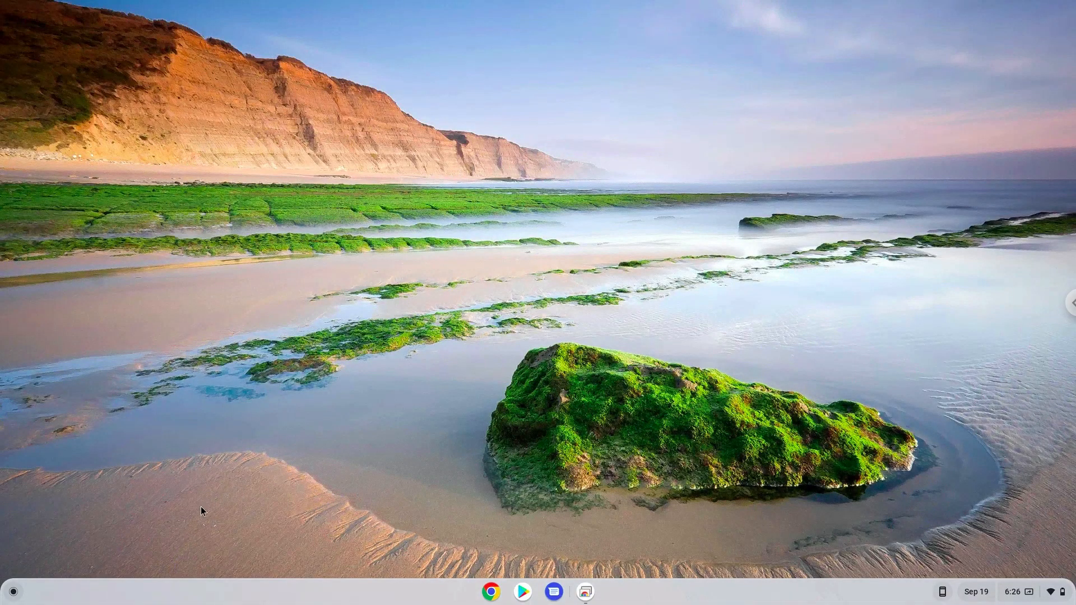
click(12, 590)
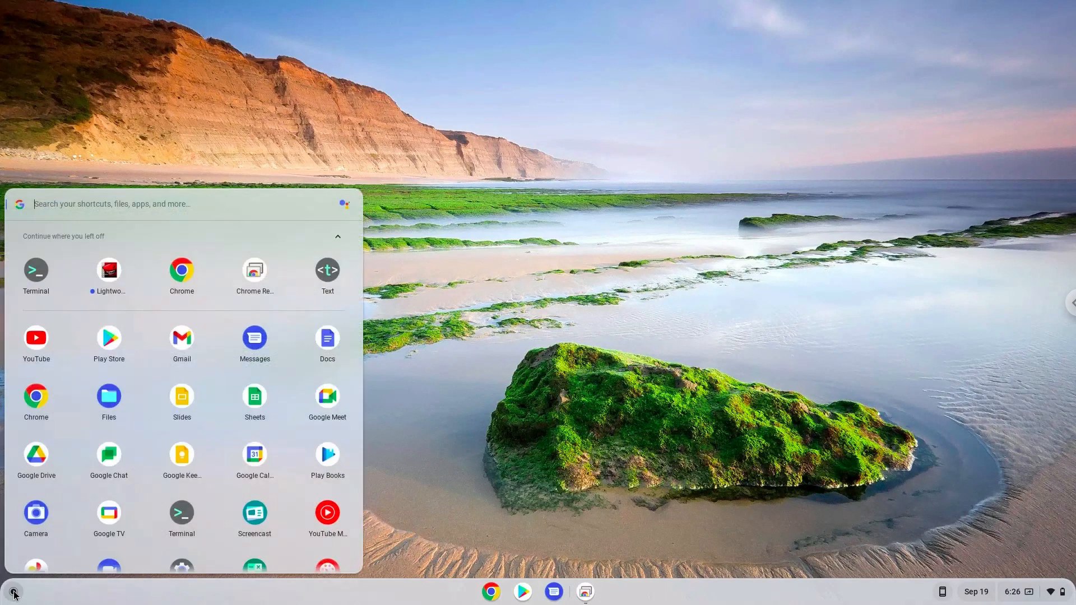
mouse_move(103, 295)
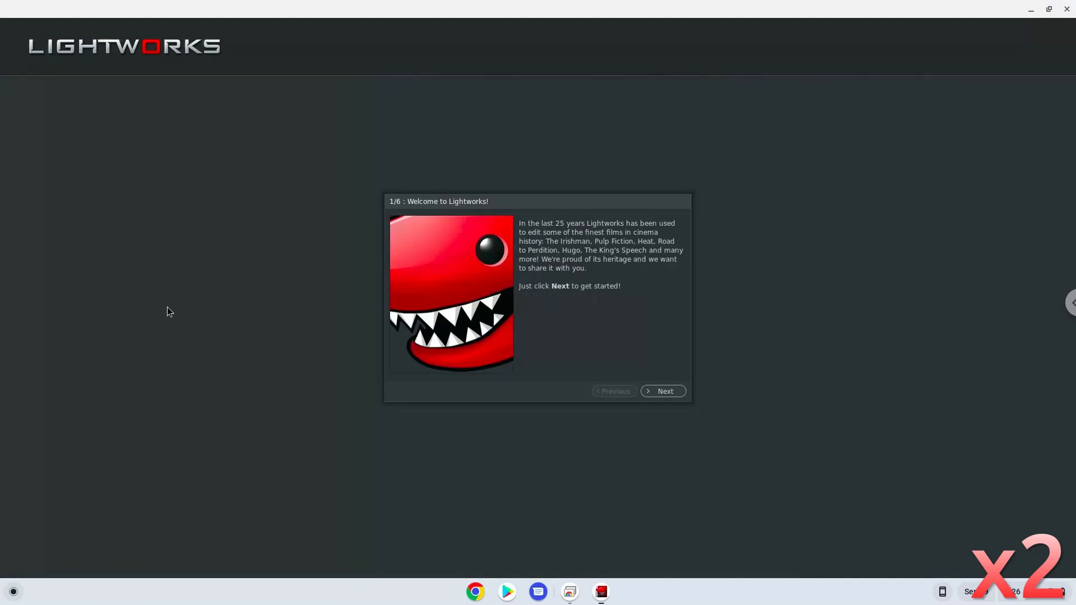
Sign in to Lightworks with the entered account credentials.
click(663, 391)
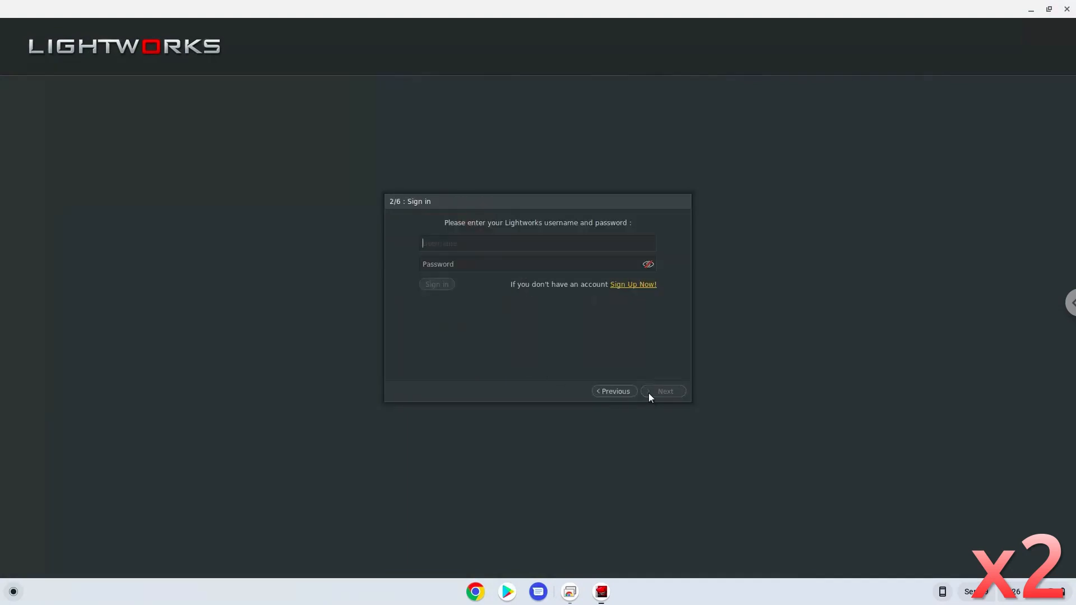
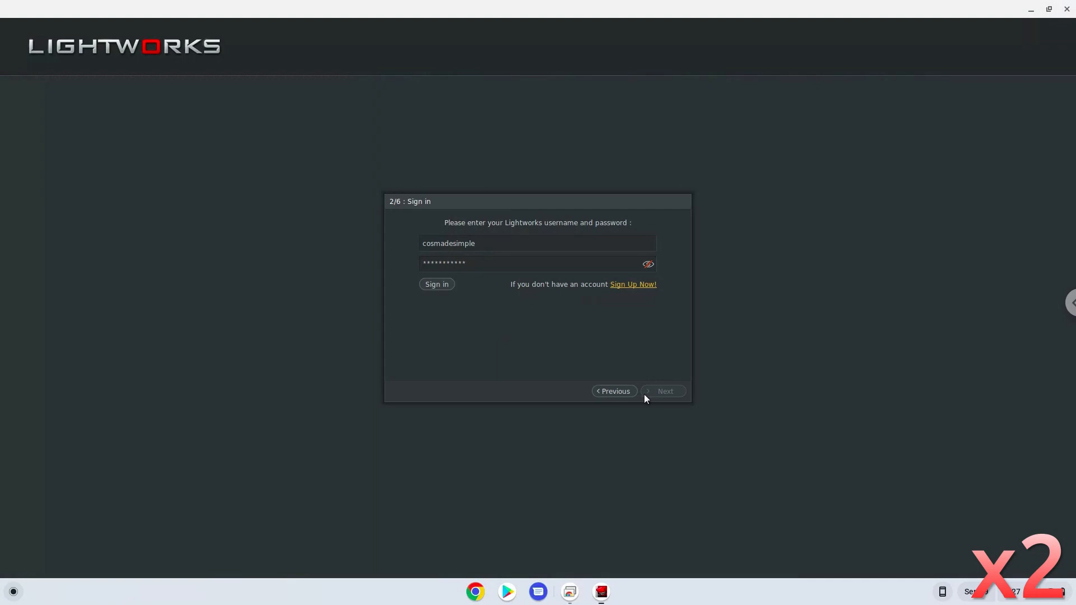
click(437, 284)
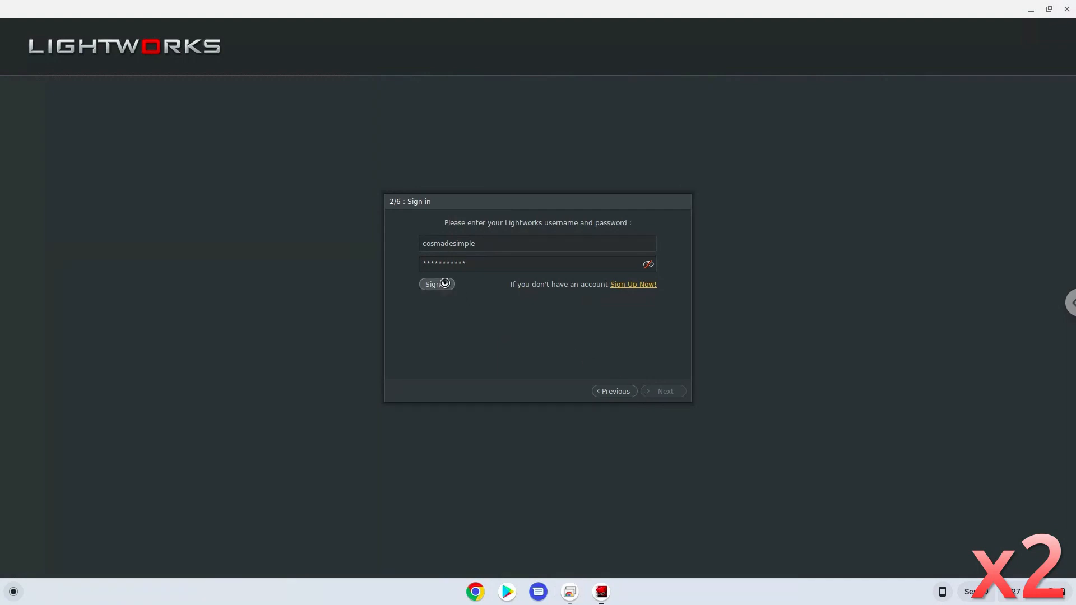
Choose the active Free license, keep default keyboard and Fixed project layouts, and start.
click(436, 283)
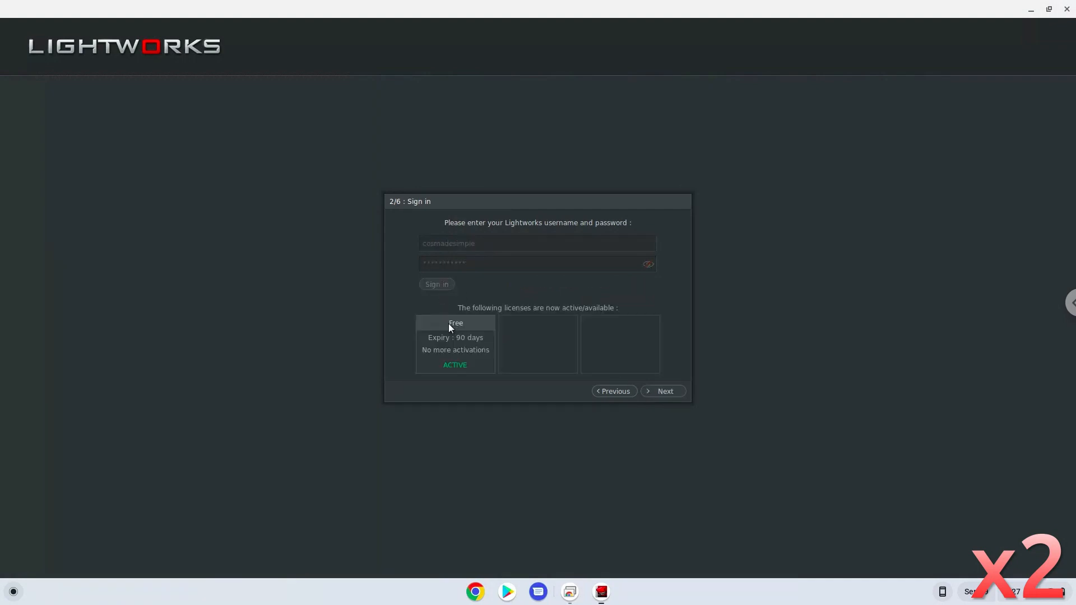
click(663, 392)
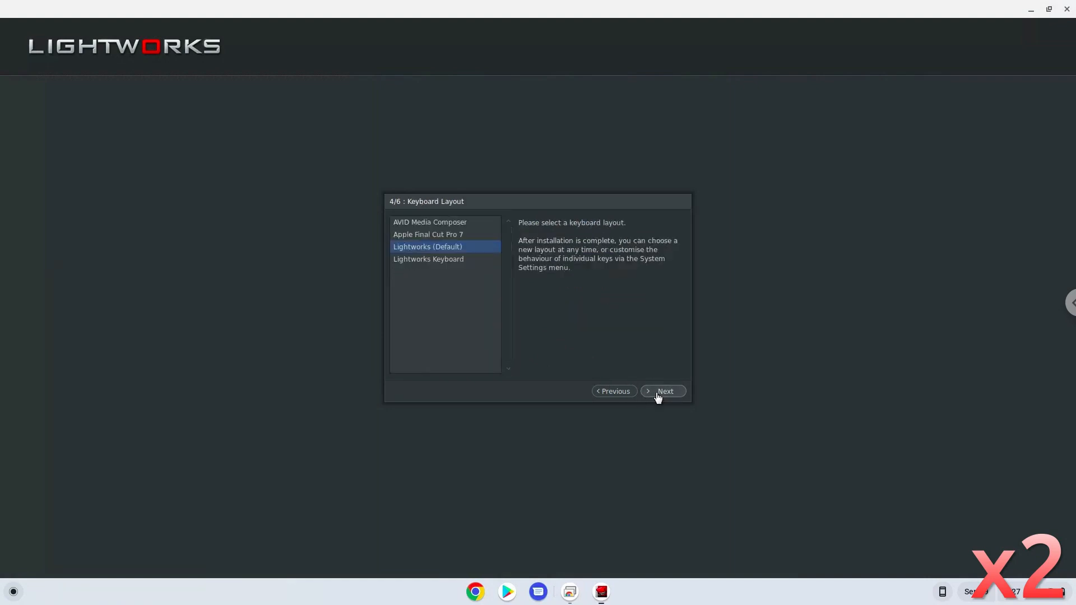
click(664, 391)
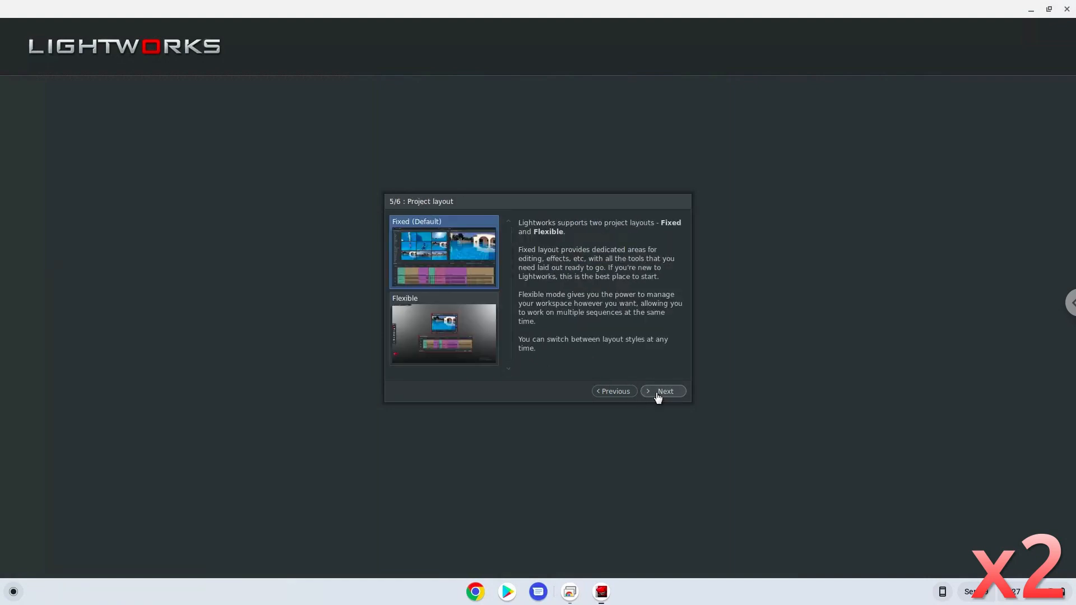
click(663, 392)
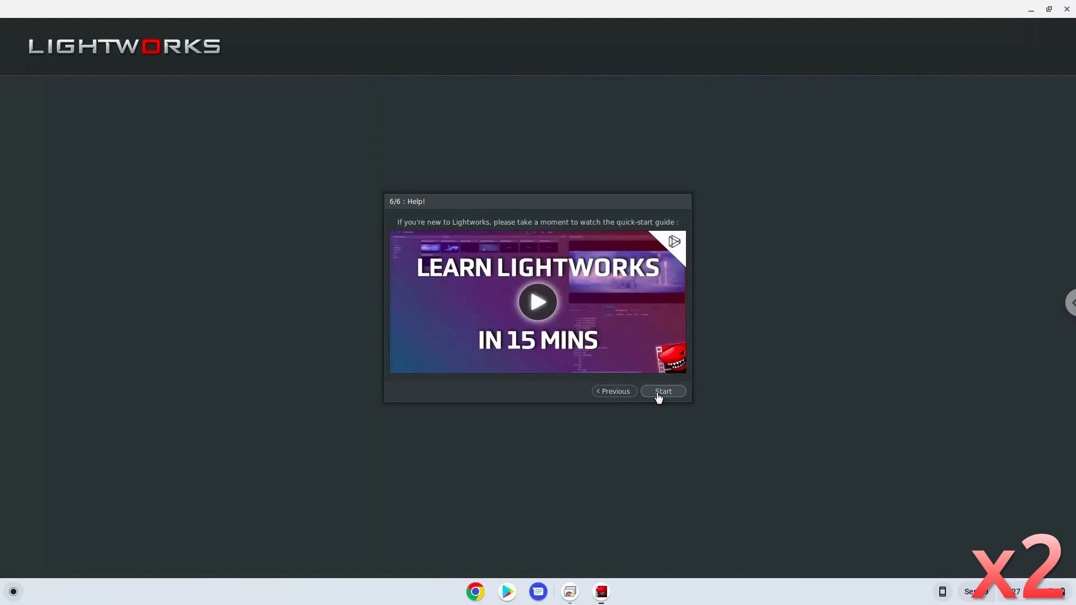
click(661, 391)
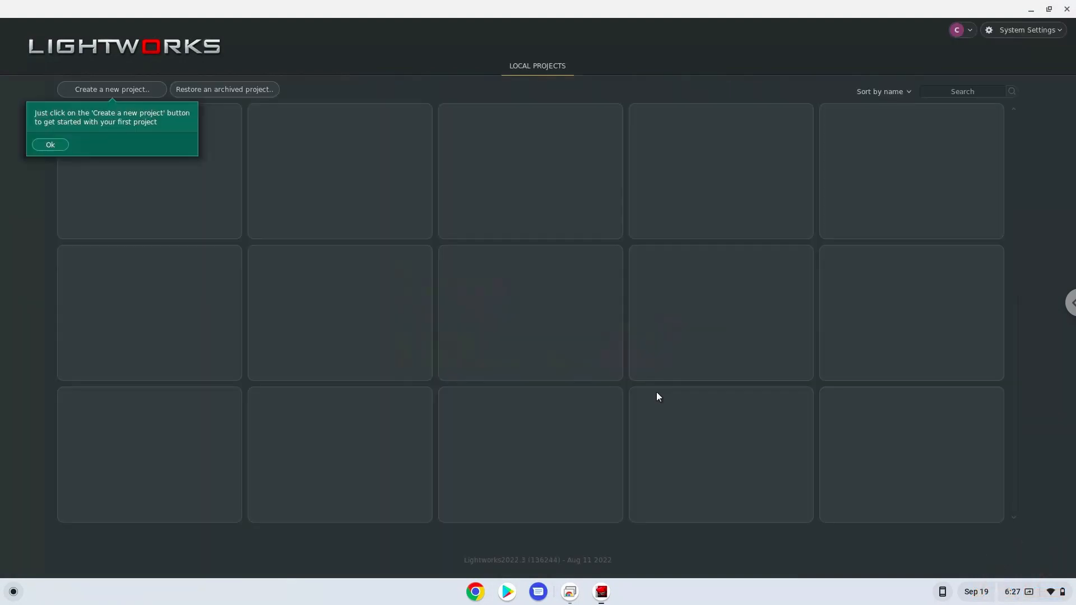
mouse_move(144, 98)
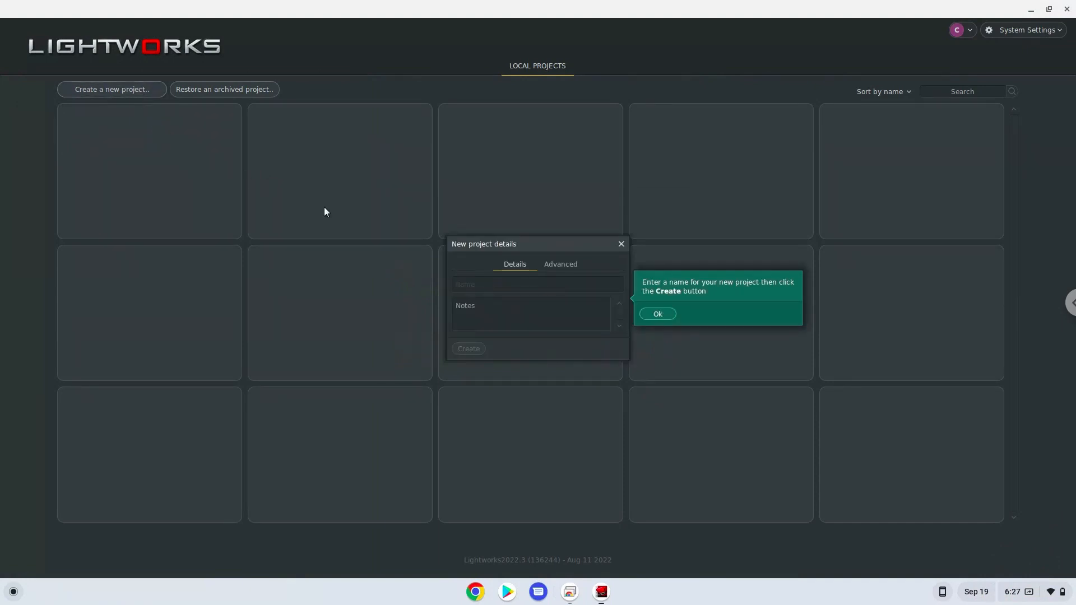
Name the new project 'test', create it and open it.
text(te)
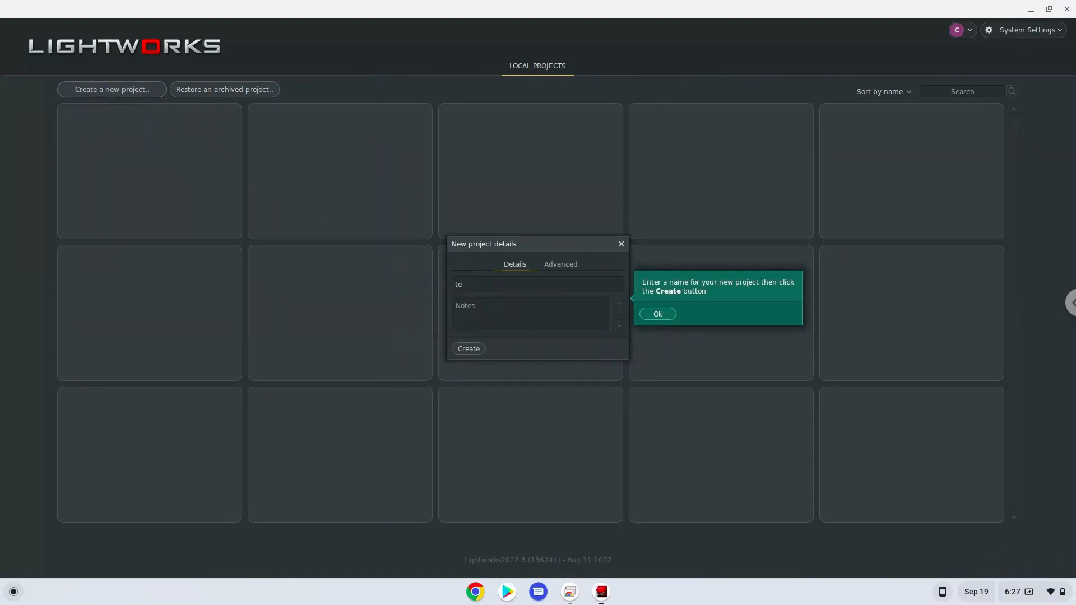
text(st)
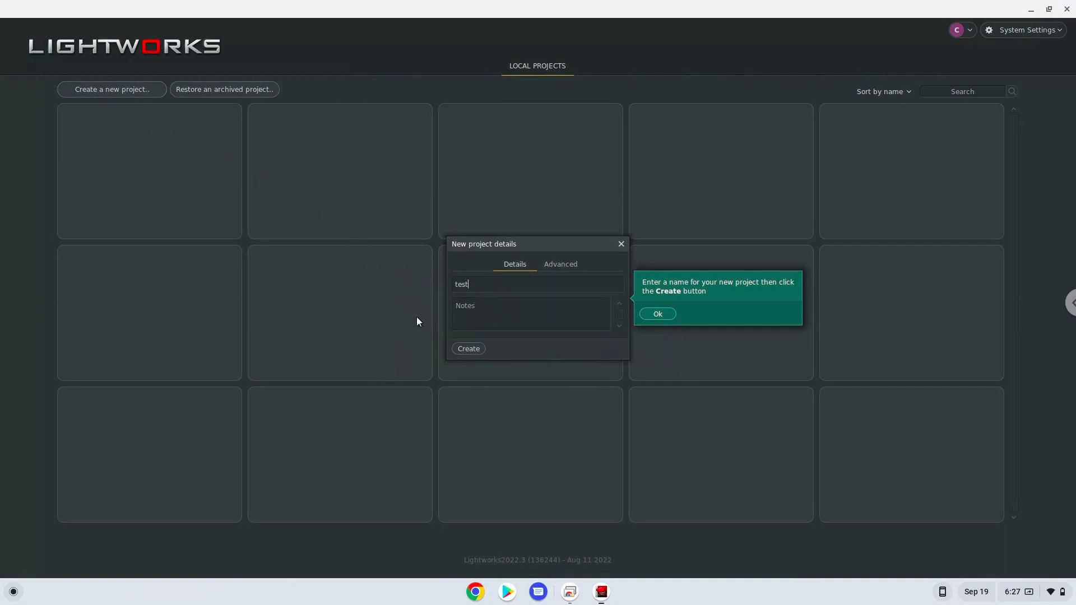
click(468, 348)
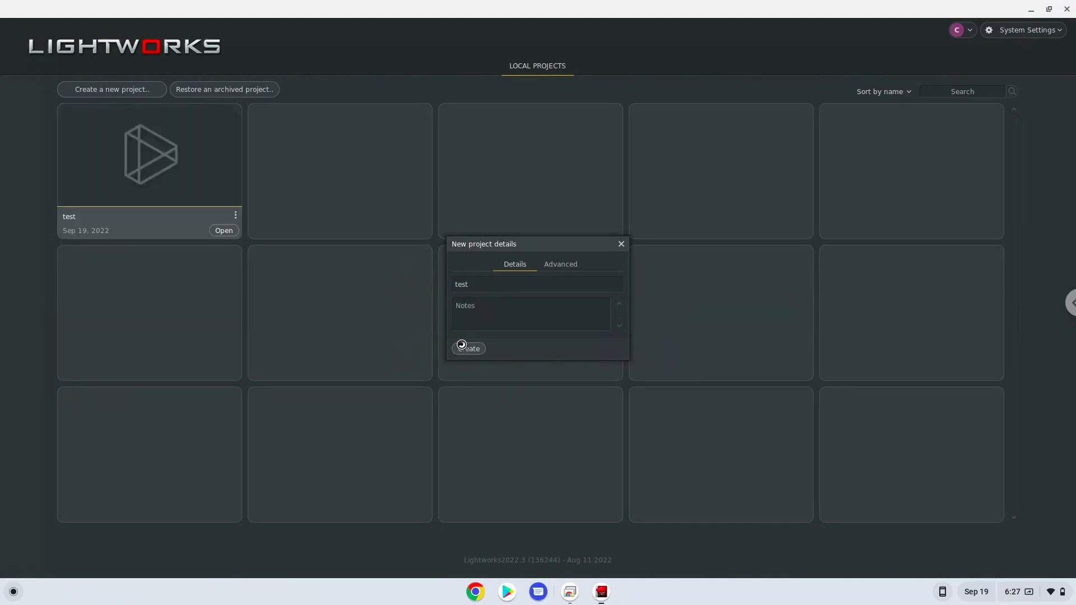
click(469, 348)
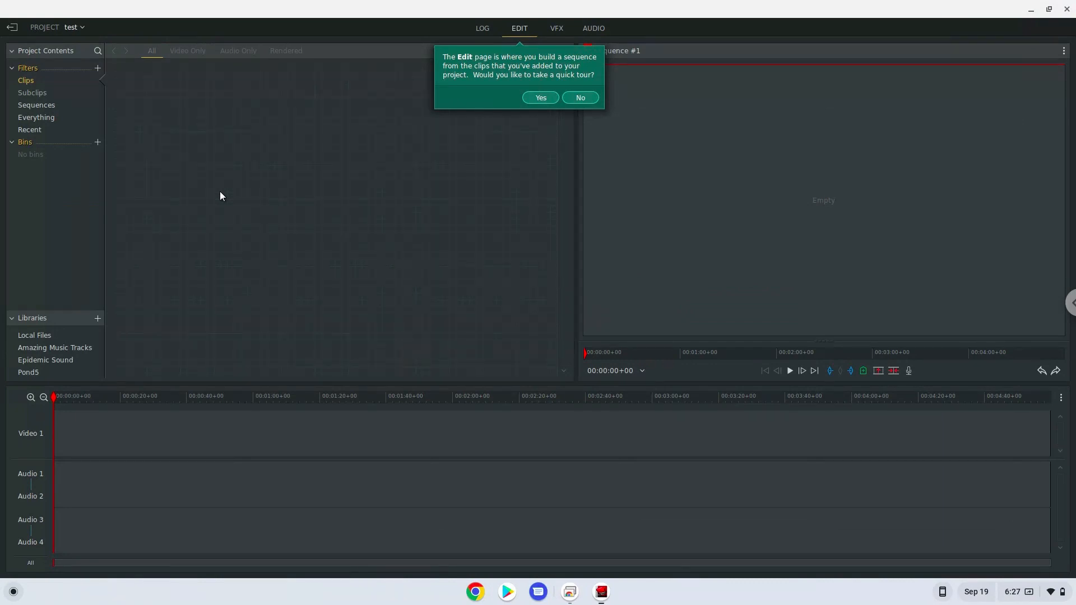
mouse_move(385, 161)
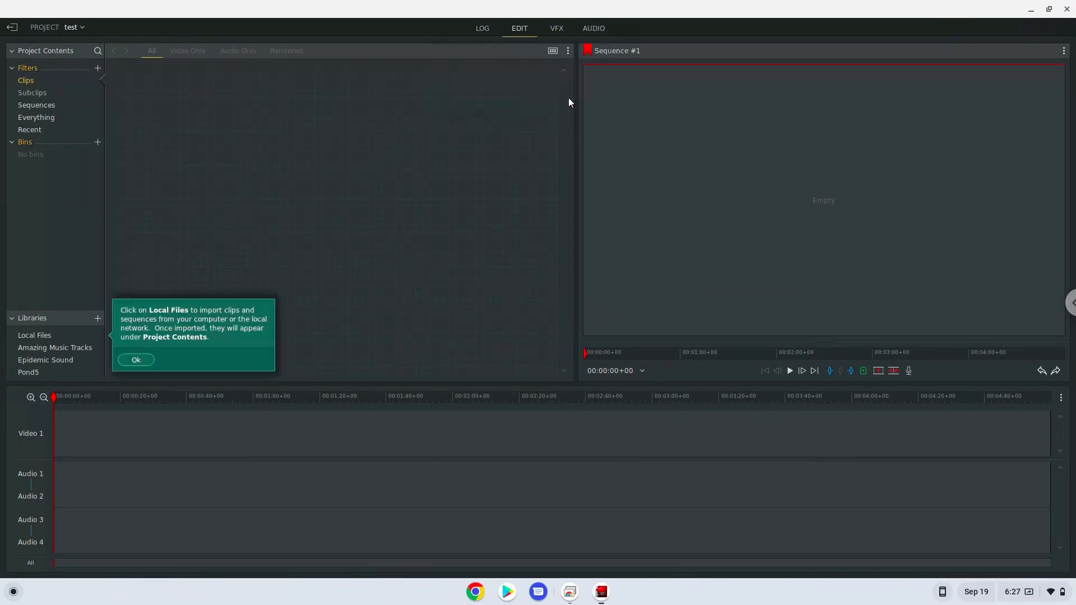
mouse_move(141, 355)
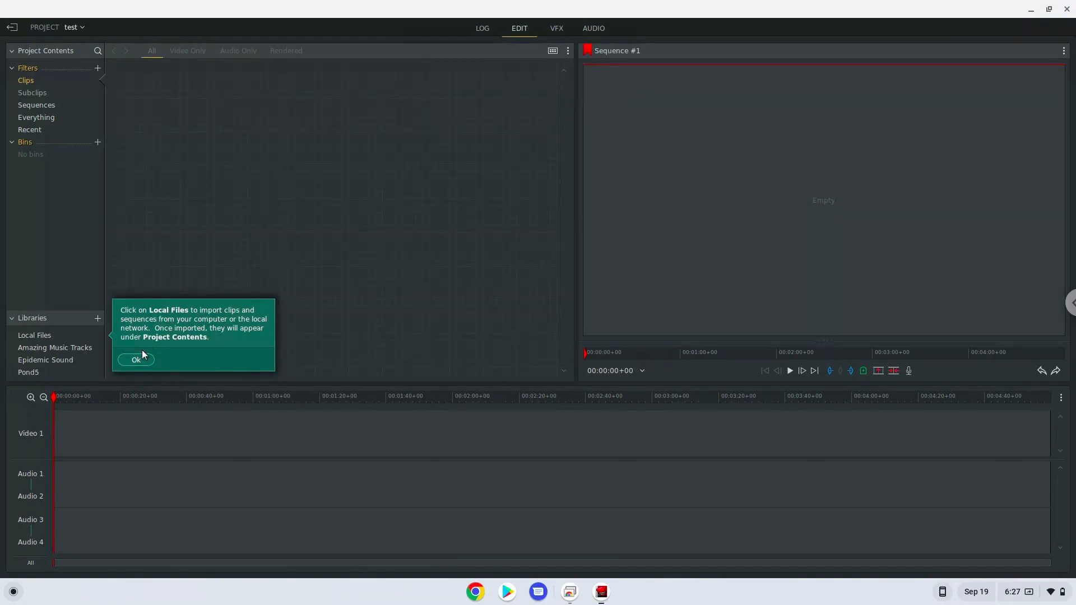
Dismiss the Local Files import tip with Ok.
click(135, 359)
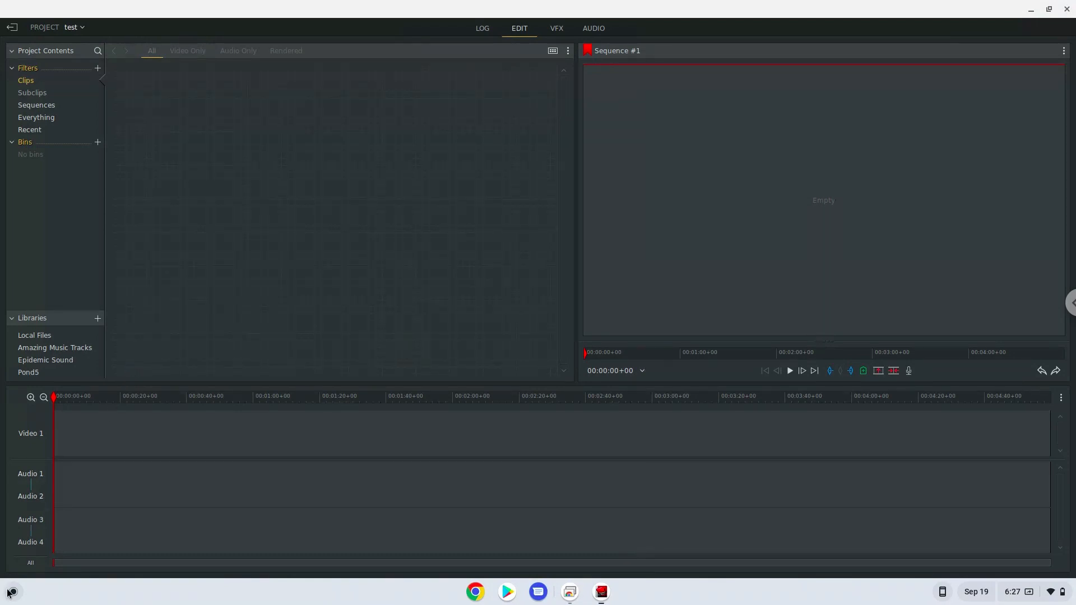
Launch Files from the launcher and browse Linux files into the Lightworks folder.
click(11, 592)
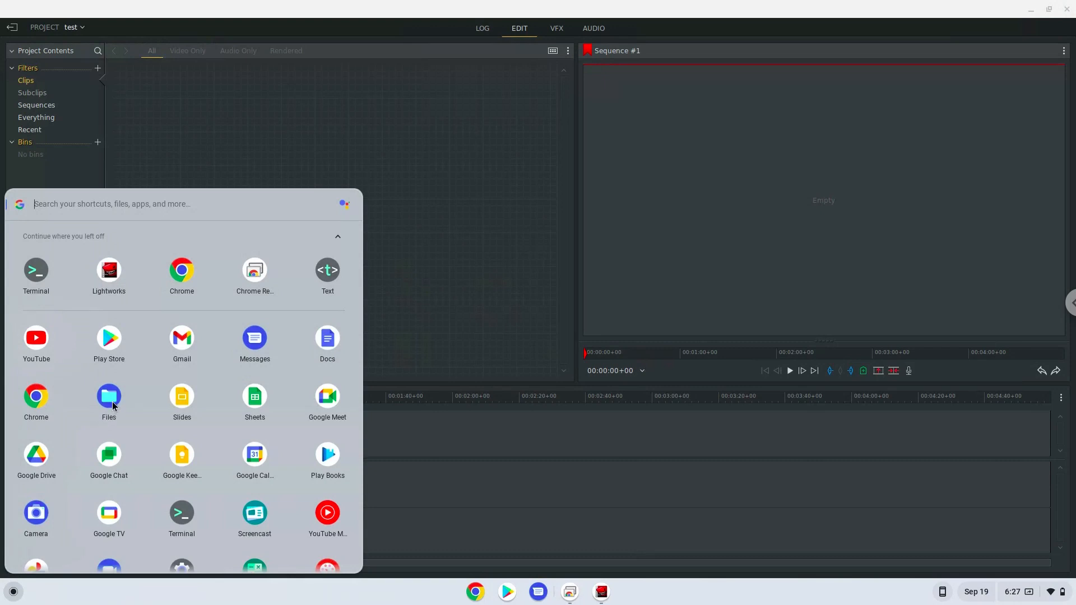
click(108, 401)
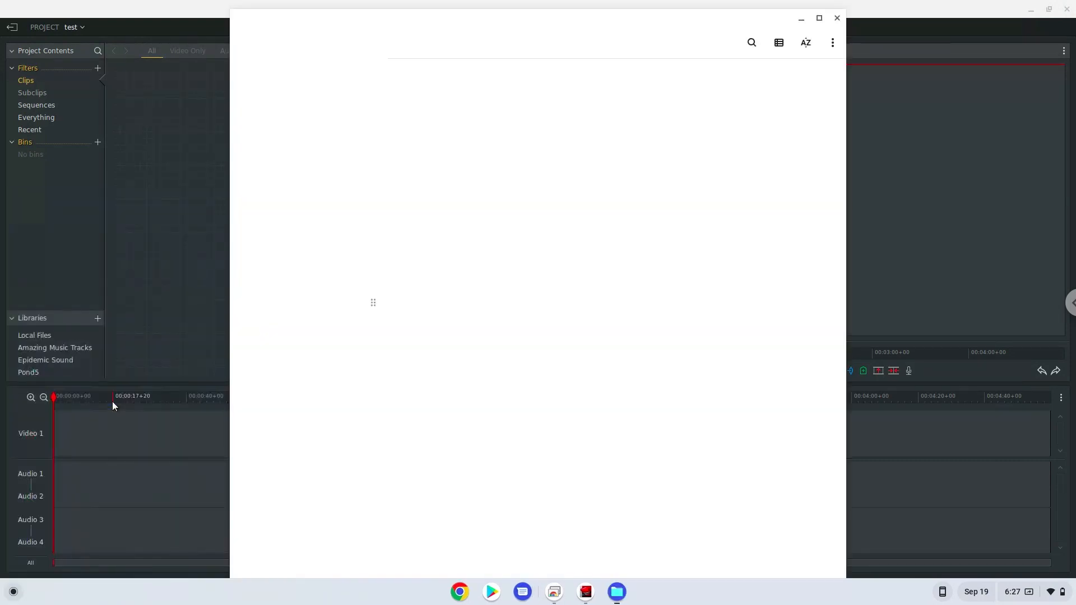
click(278, 73)
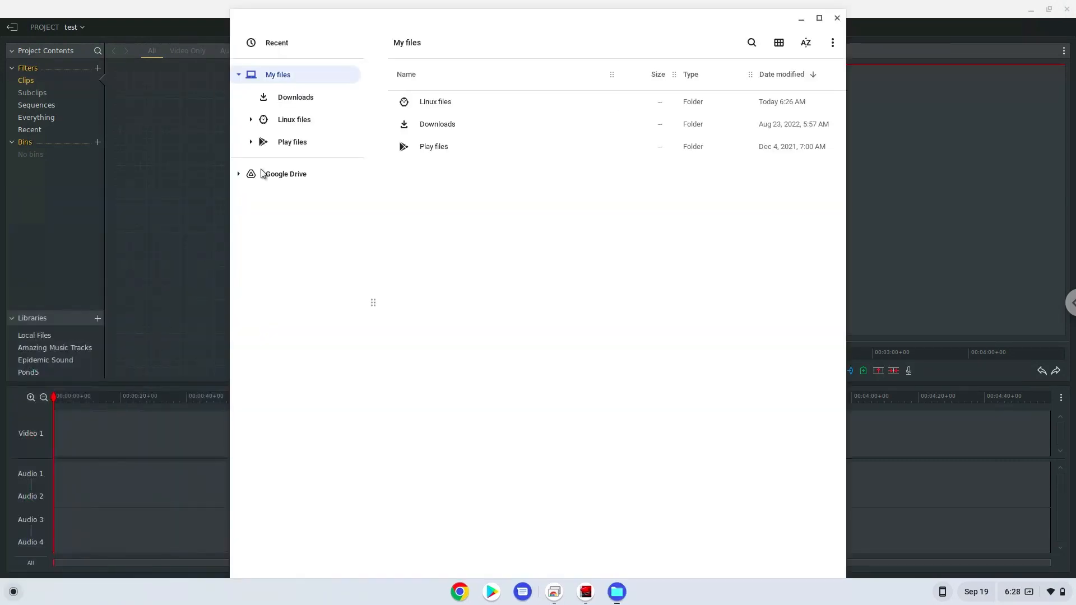
click(294, 119)
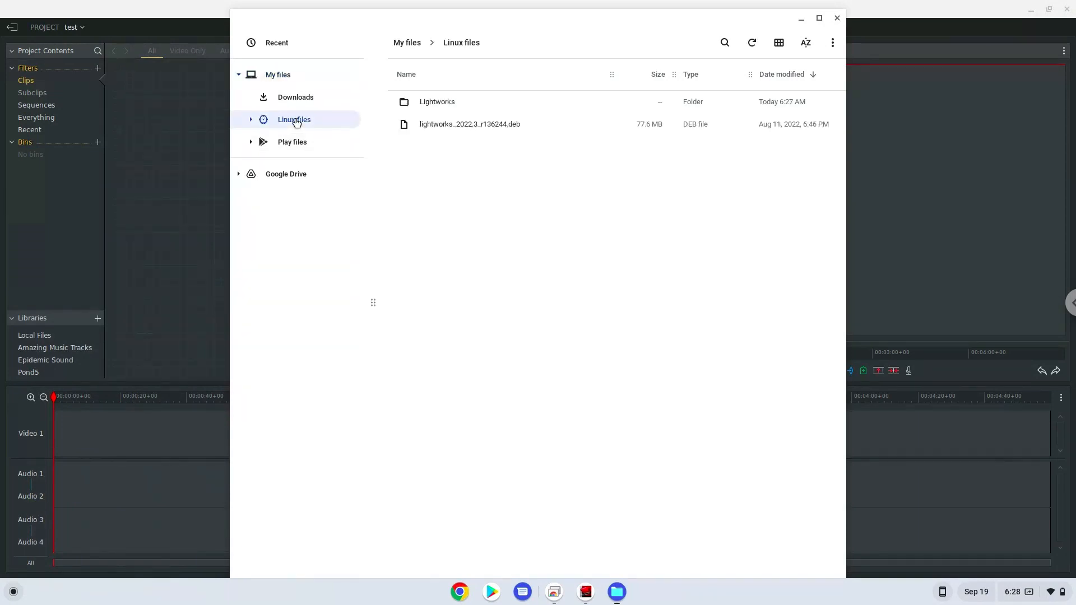
mouse_move(448, 119)
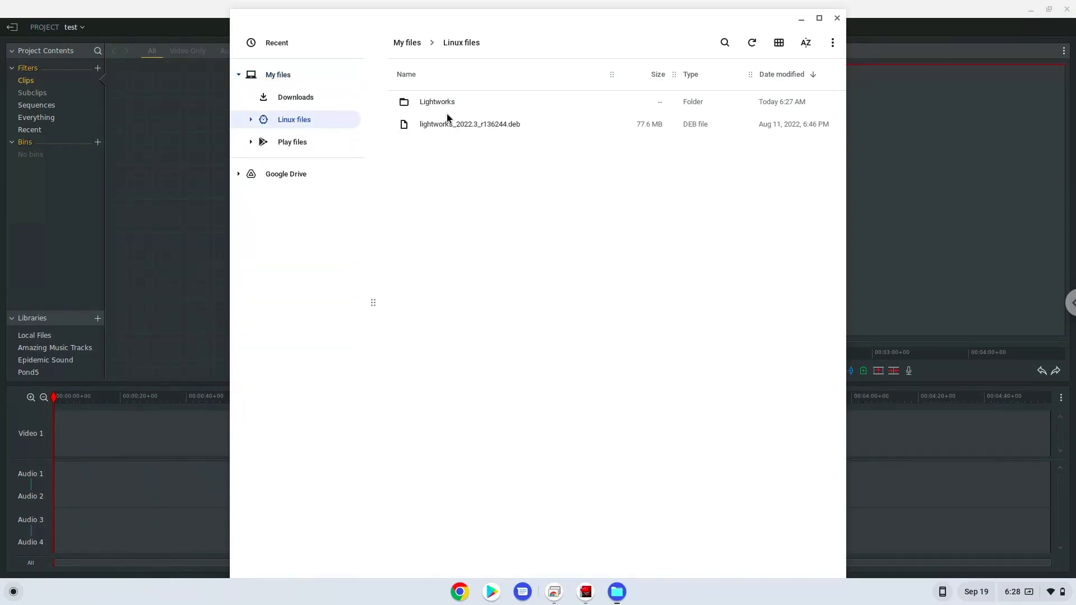
double_click(436, 101)
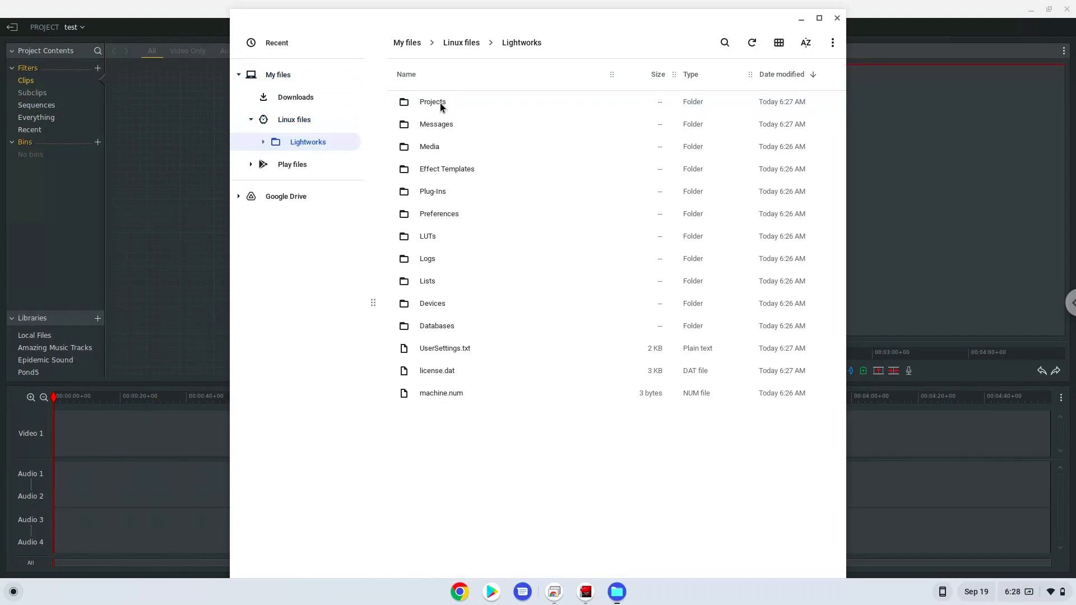